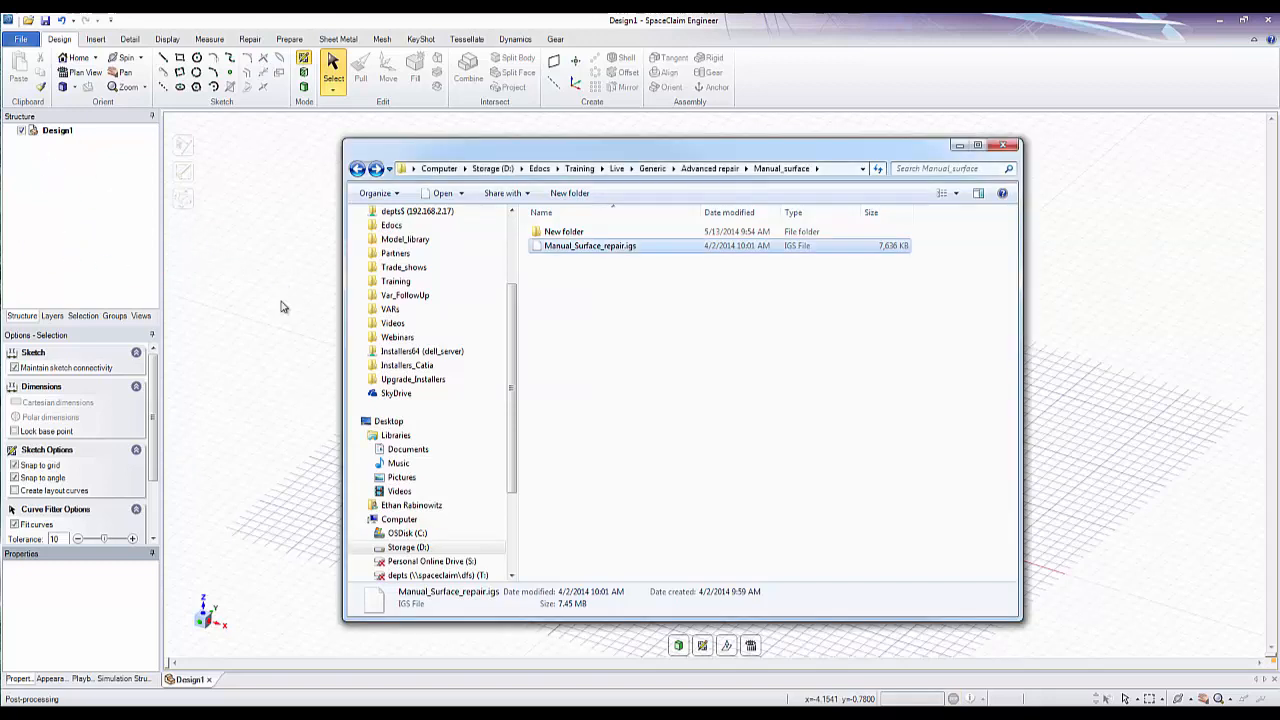
# - Import Manual_Surface_repair.igs to load the six-surface pump housing
pyautogui.doubleClick(589, 245)
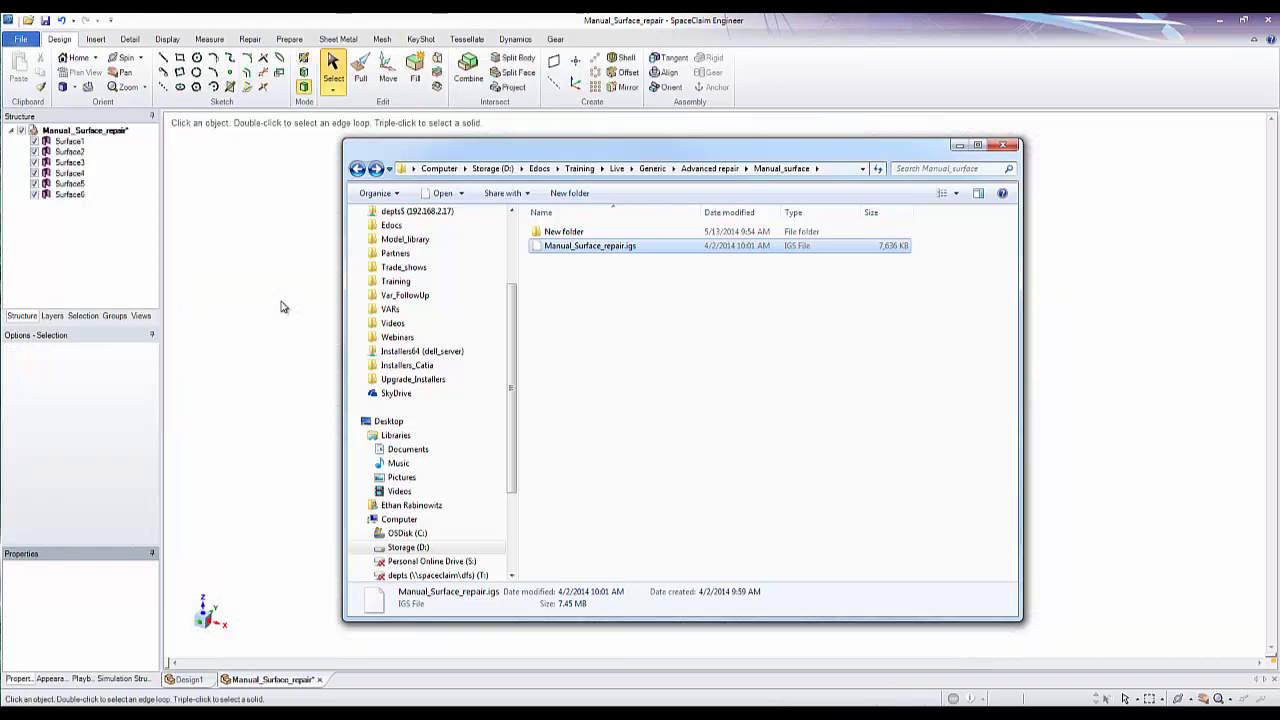
pyautogui.doubleClick(590, 246)
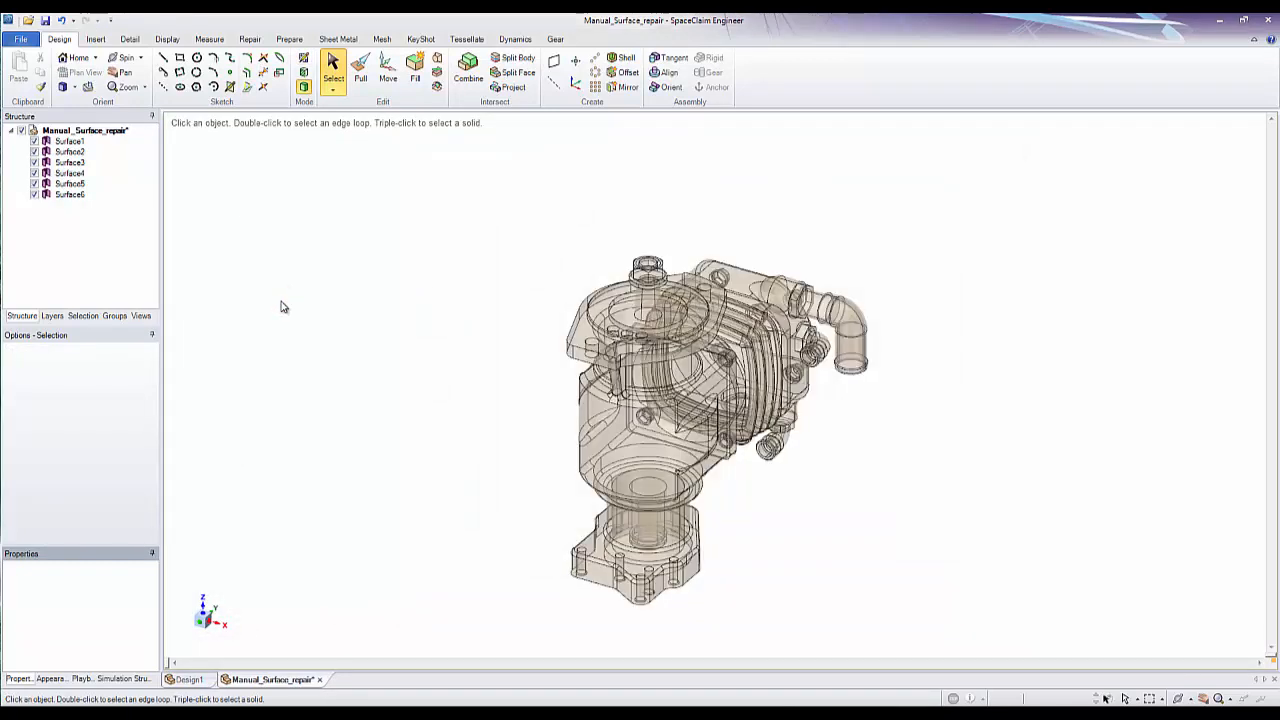
pyautogui.click(70, 152)
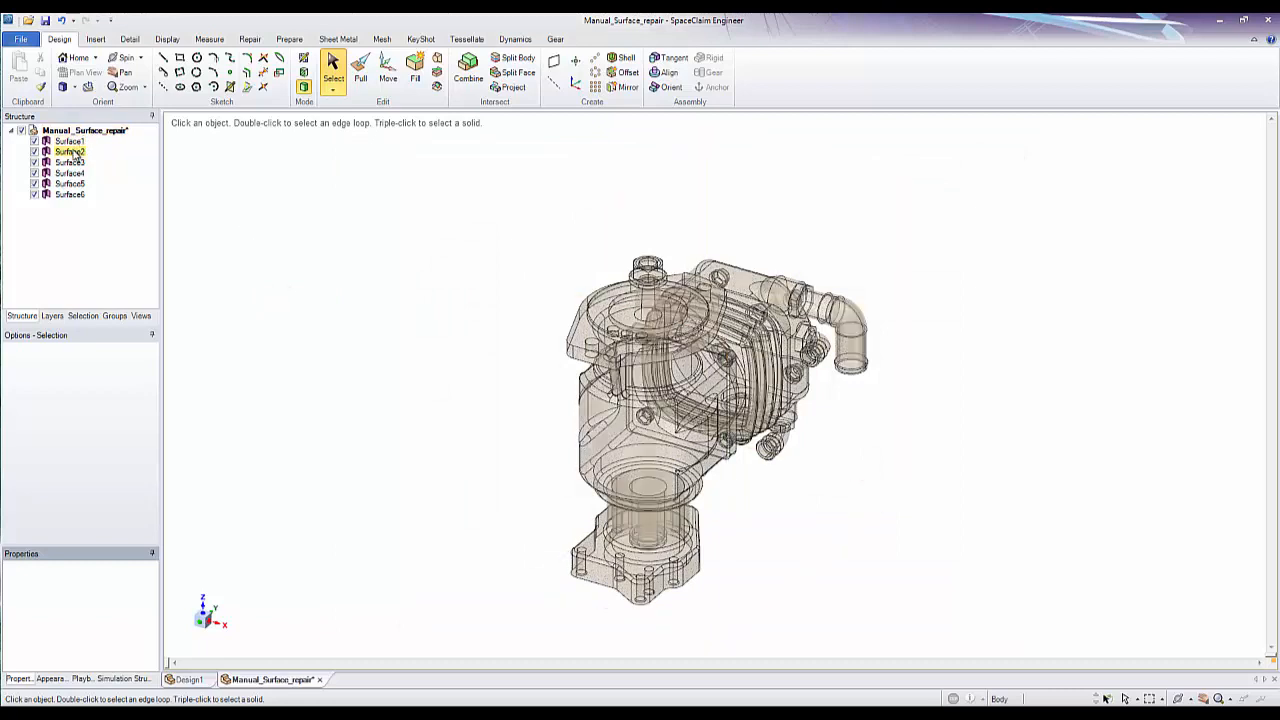
pyautogui.click(70, 173)
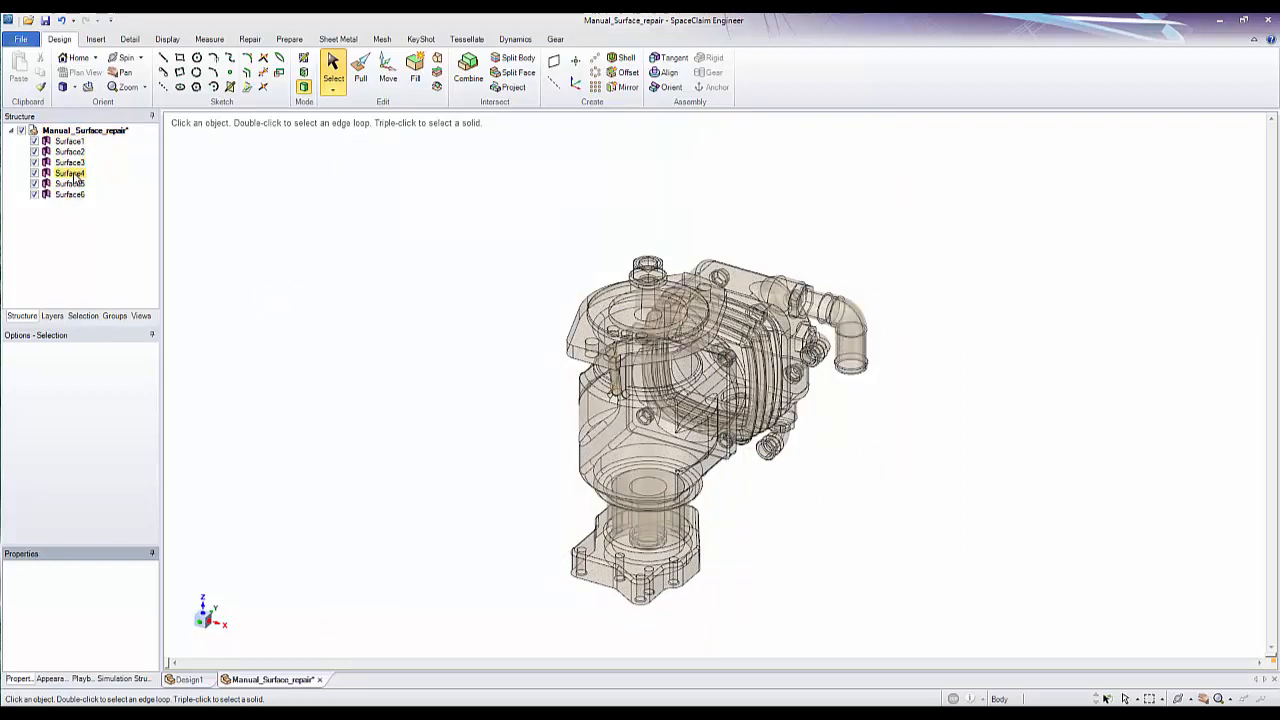
pyautogui.click(70, 141)
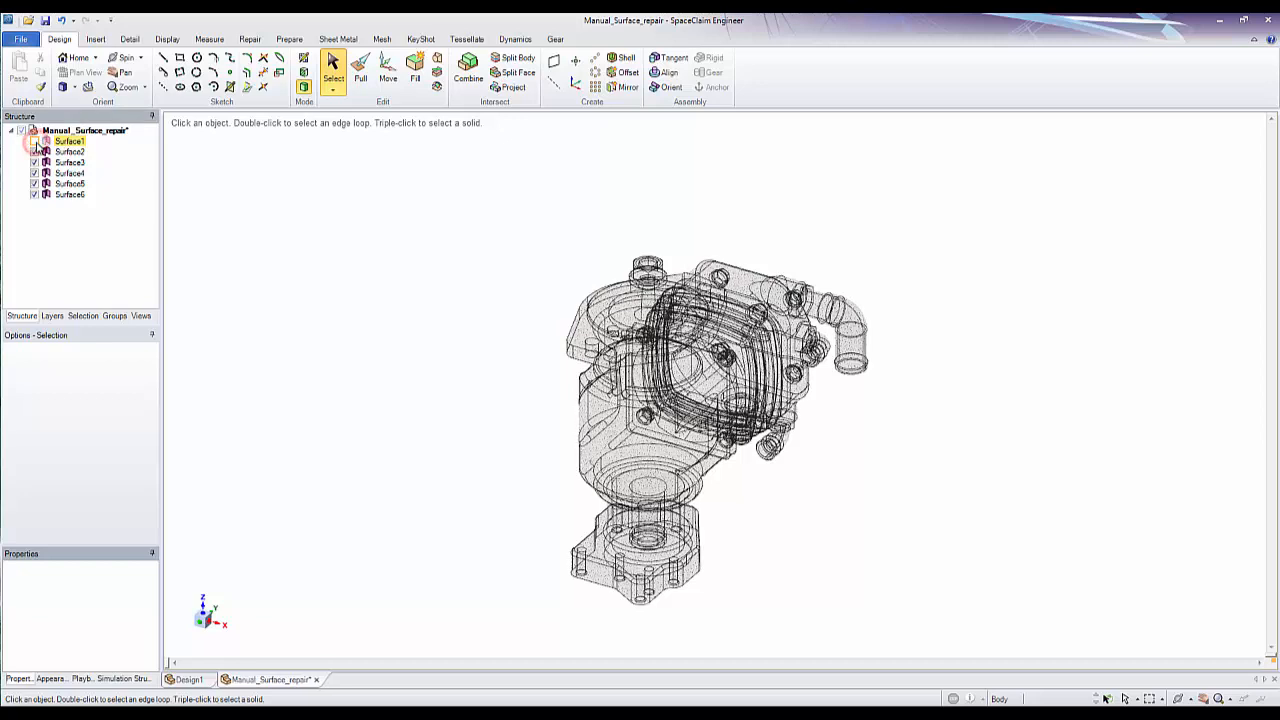
pyautogui.click(33, 141)
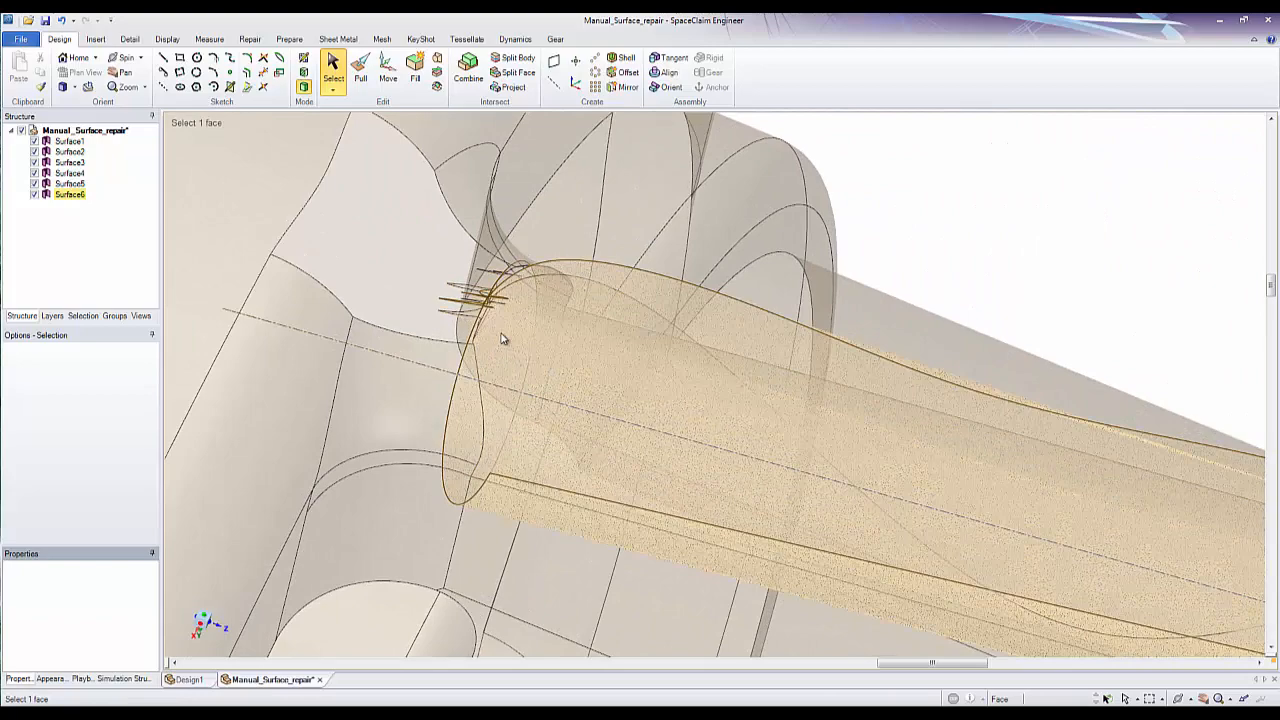
# - Delete the two overlapping spline faces at the tube junction, removing Surface6
pyautogui.rightClick(503, 338)
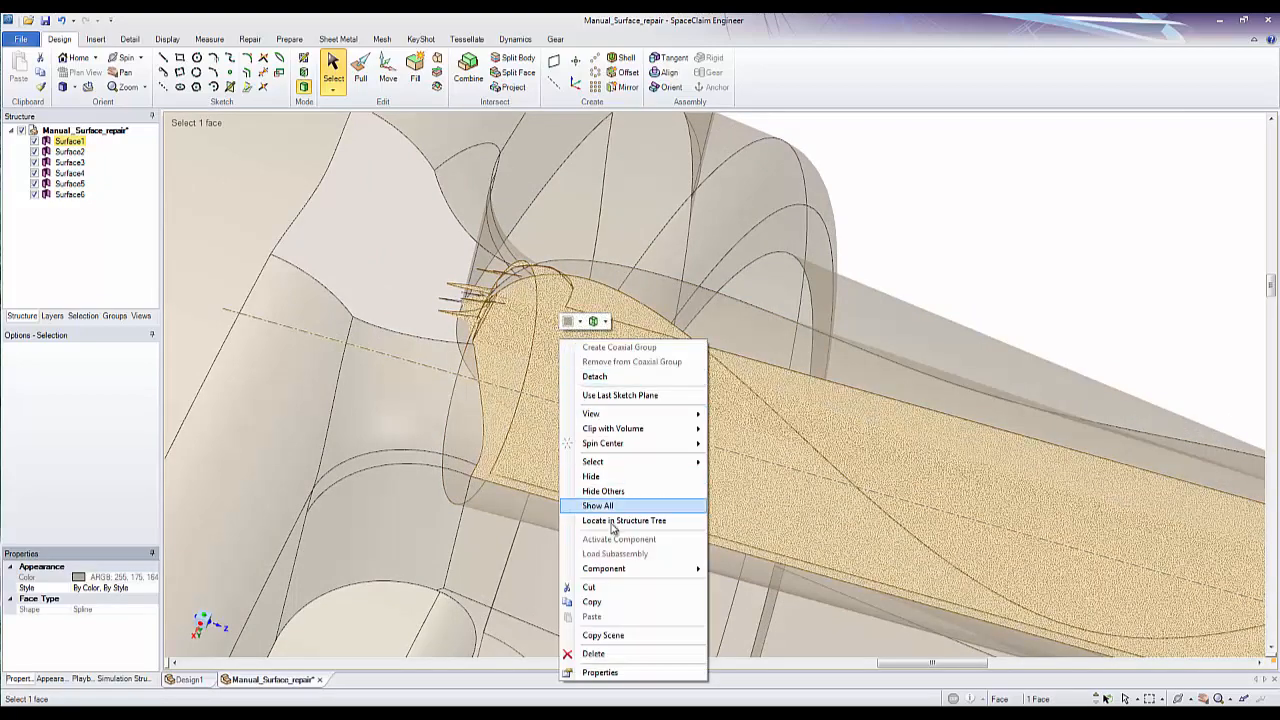
pyautogui.click(597, 505)
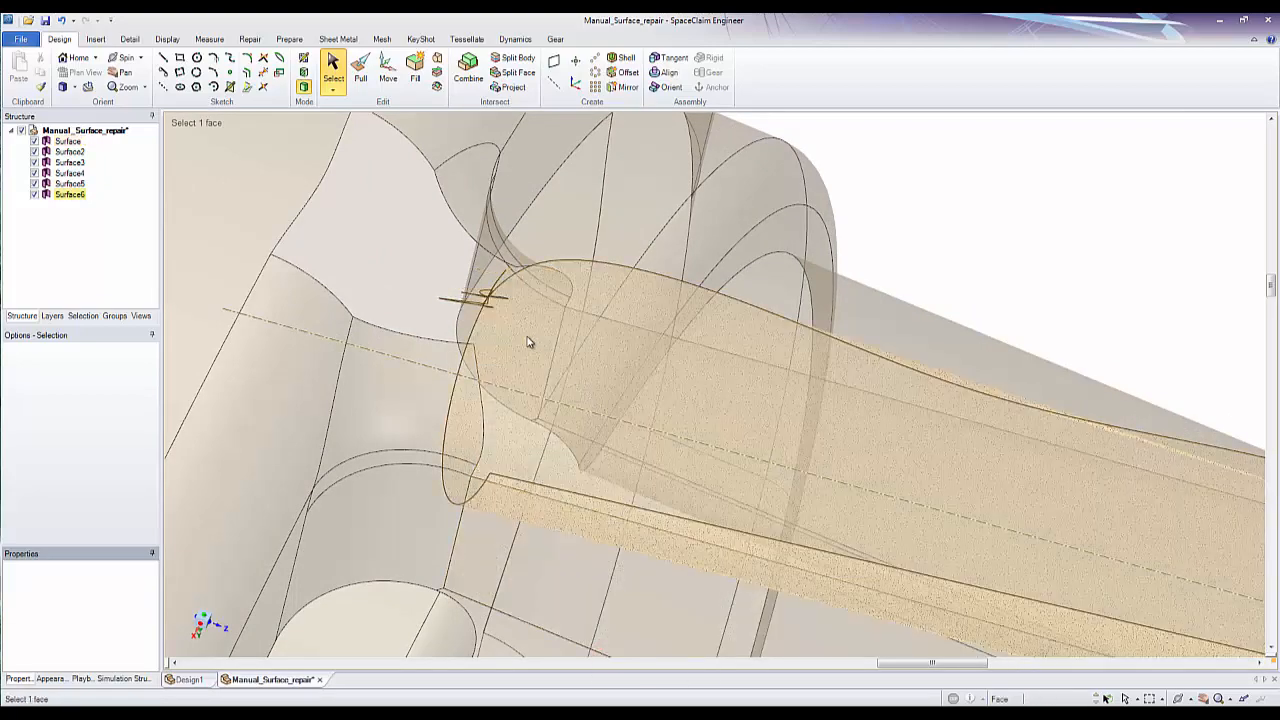
pyautogui.click(530, 360)
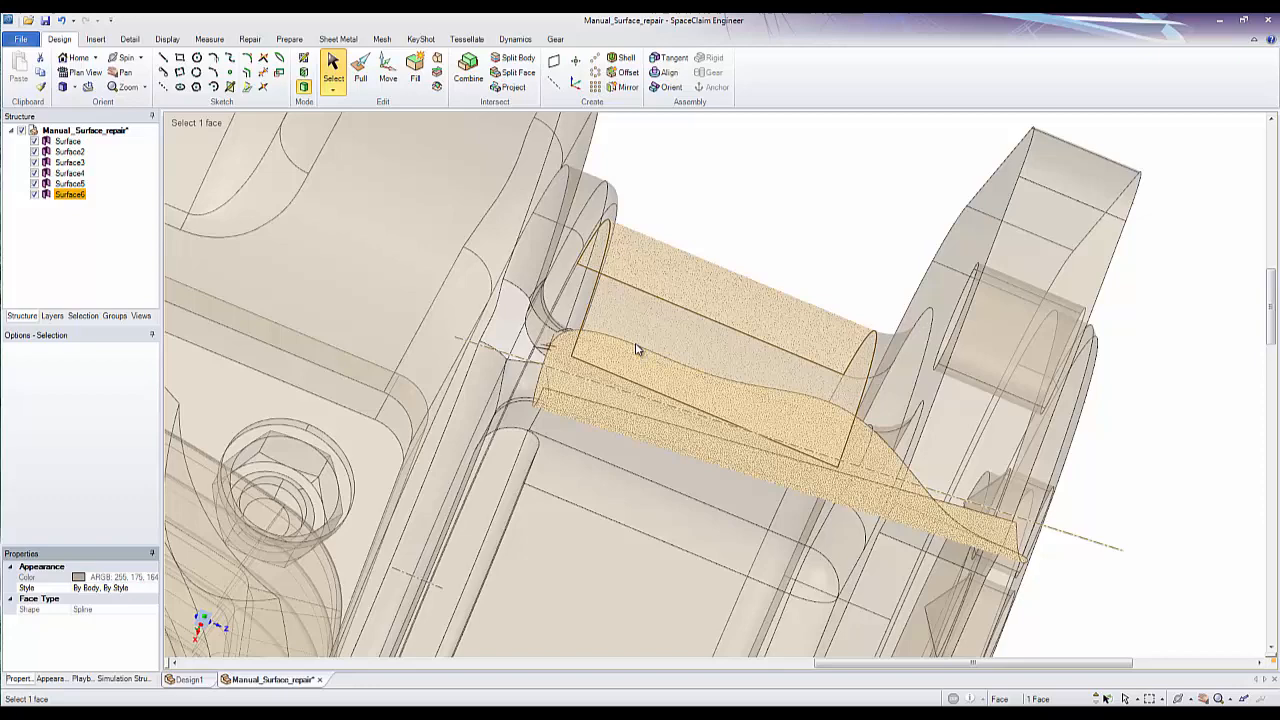
pyautogui.rightClick(635, 349)
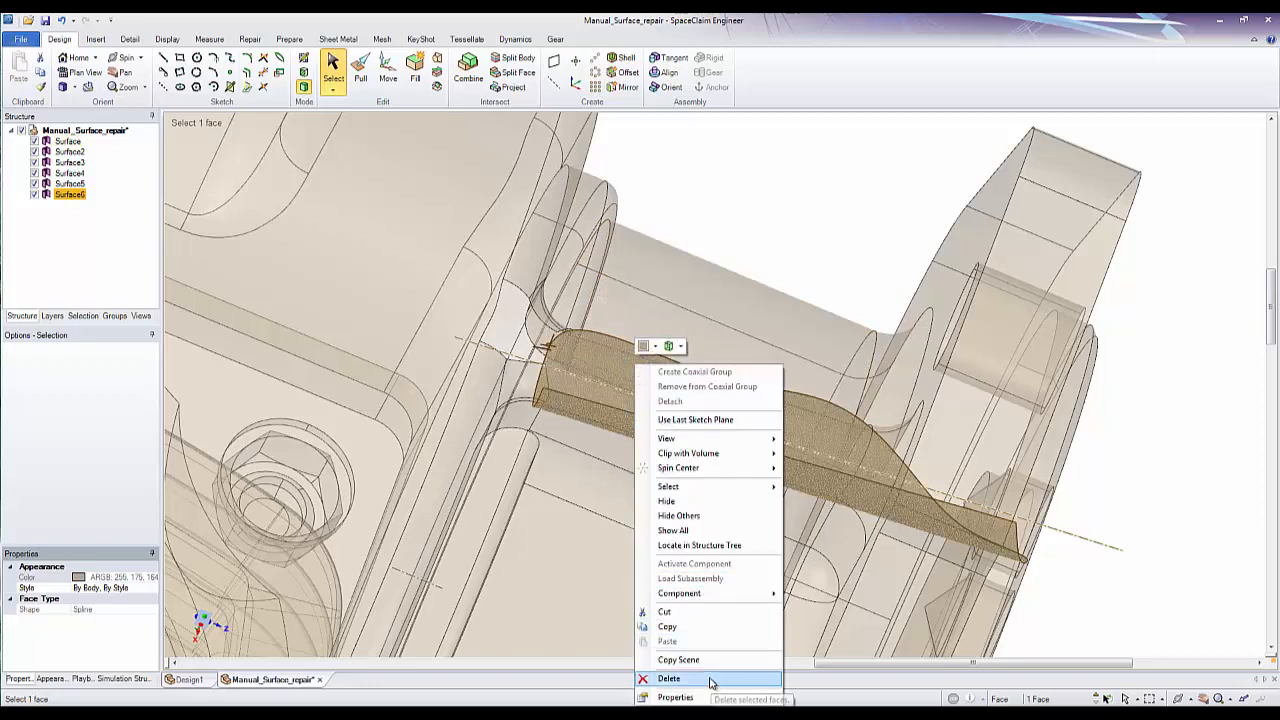
pyautogui.click(669, 678)
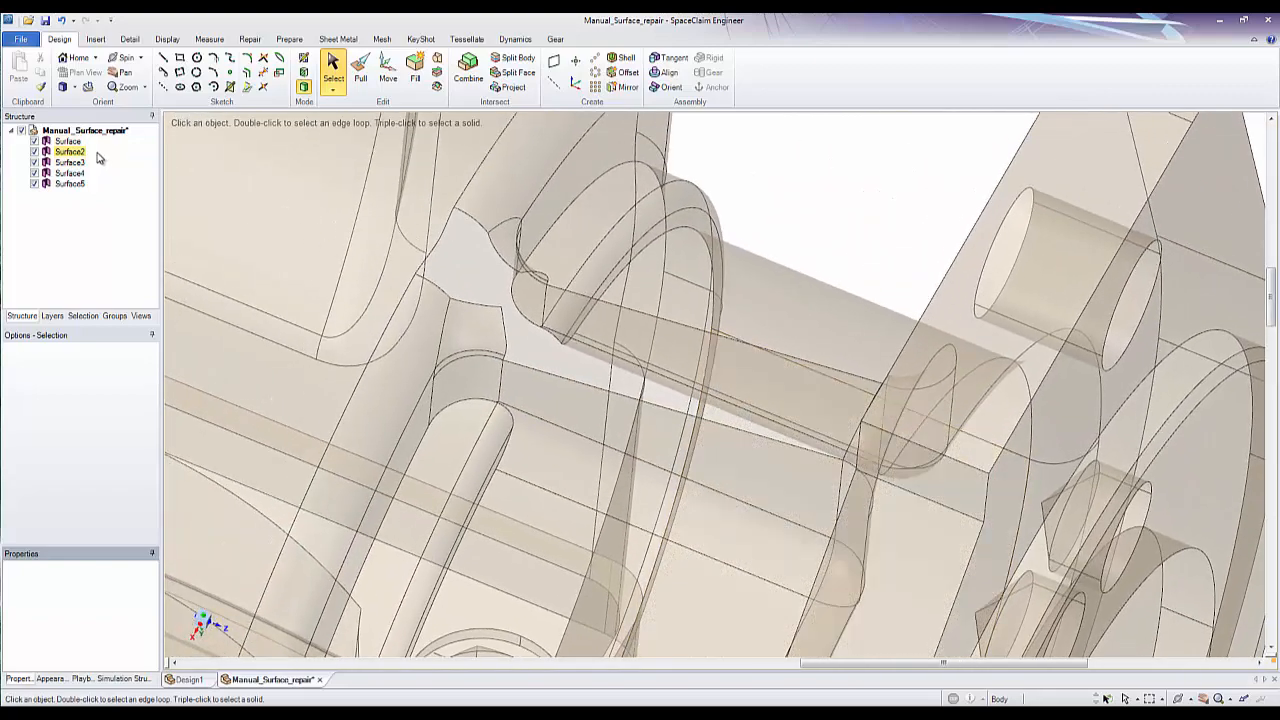
# - Stitch the found edges so the five surfaces merge into one Surface body
pyautogui.click(249, 39)
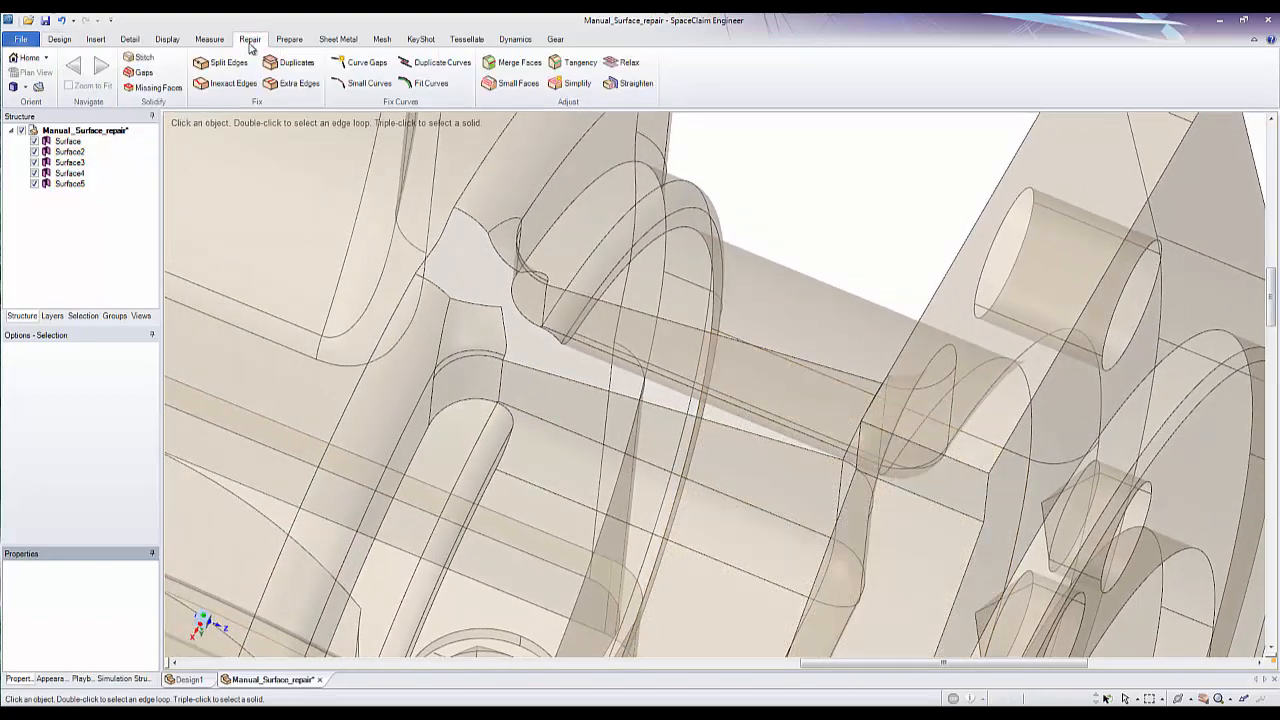
pyautogui.click(140, 57)
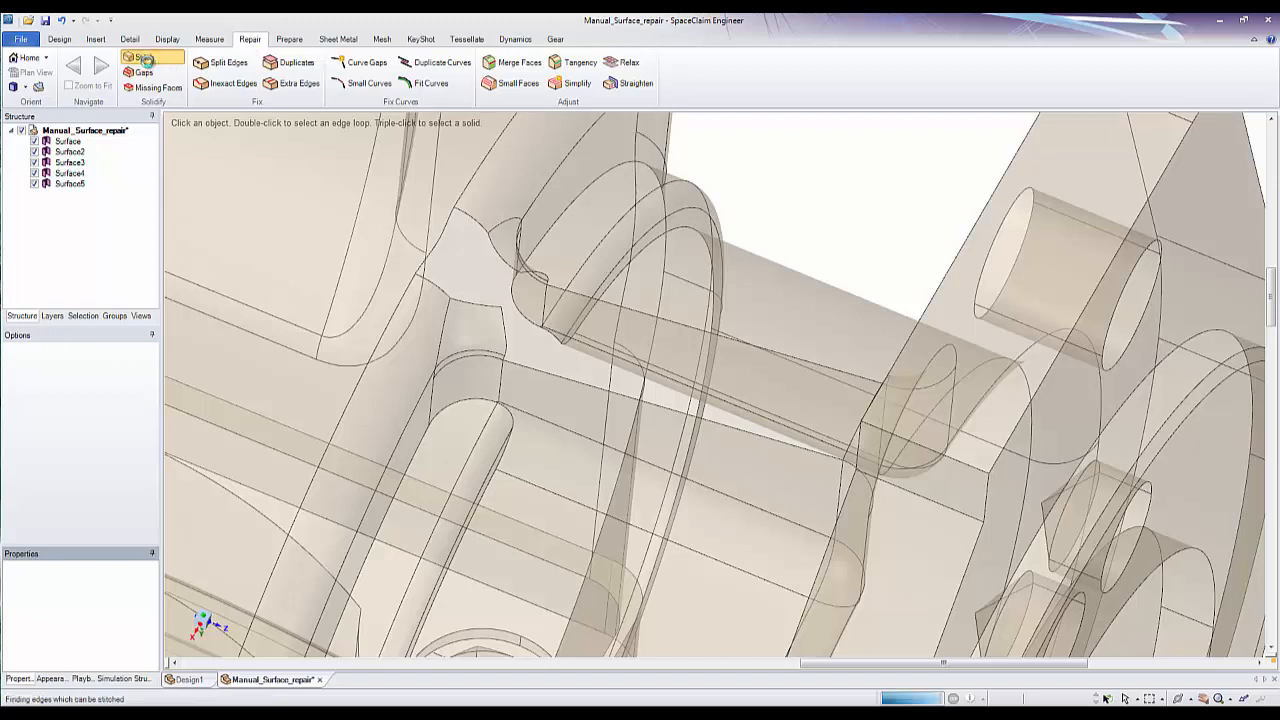
pyautogui.click(141, 62)
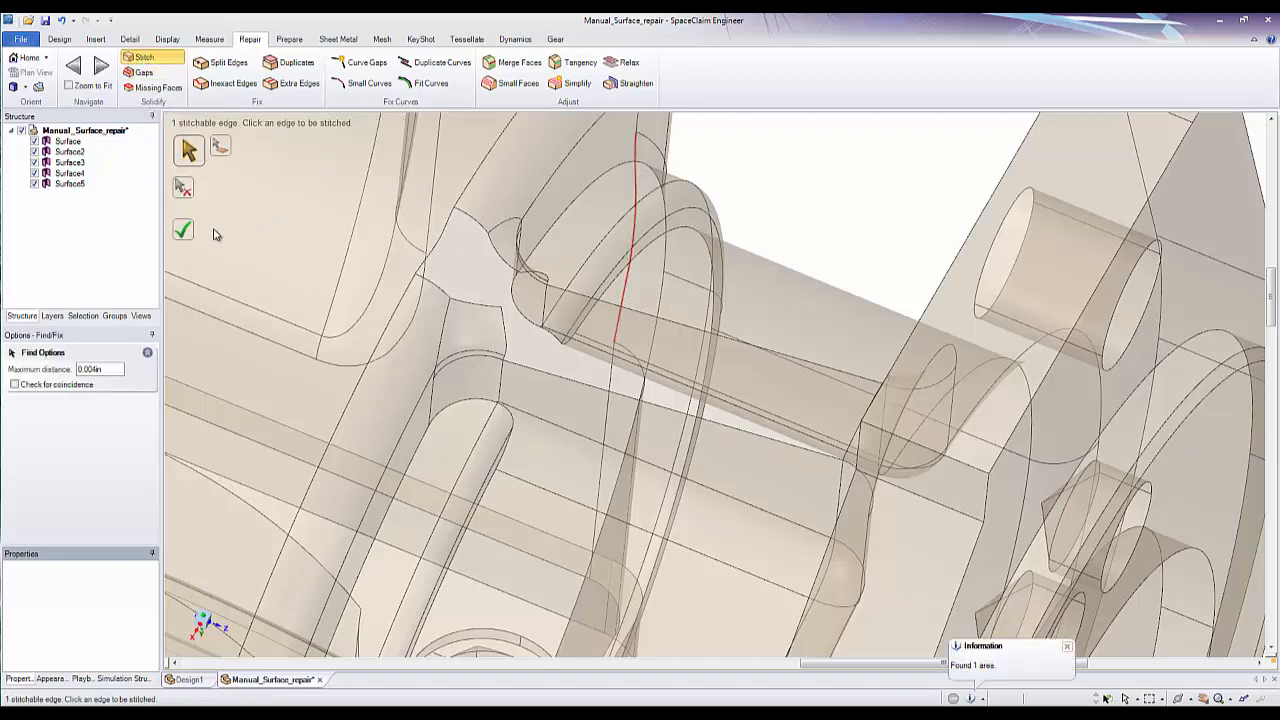
pyautogui.click(183, 230)
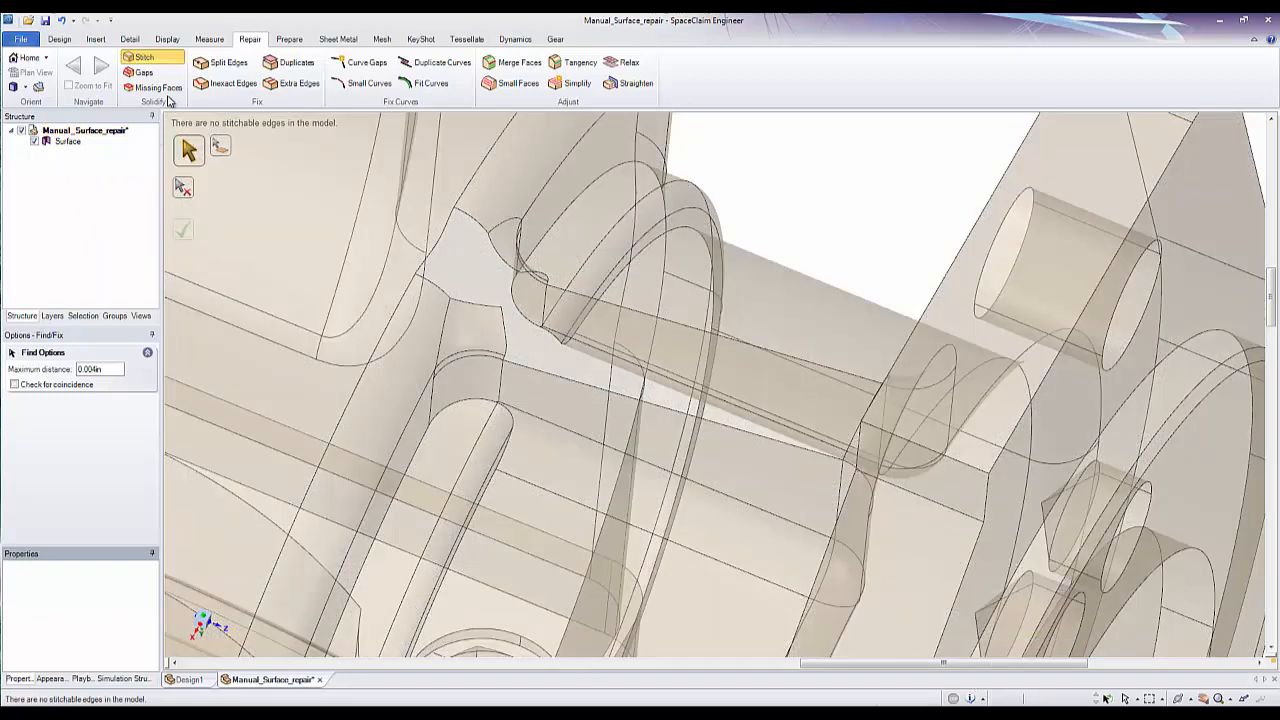
pyautogui.click(154, 87)
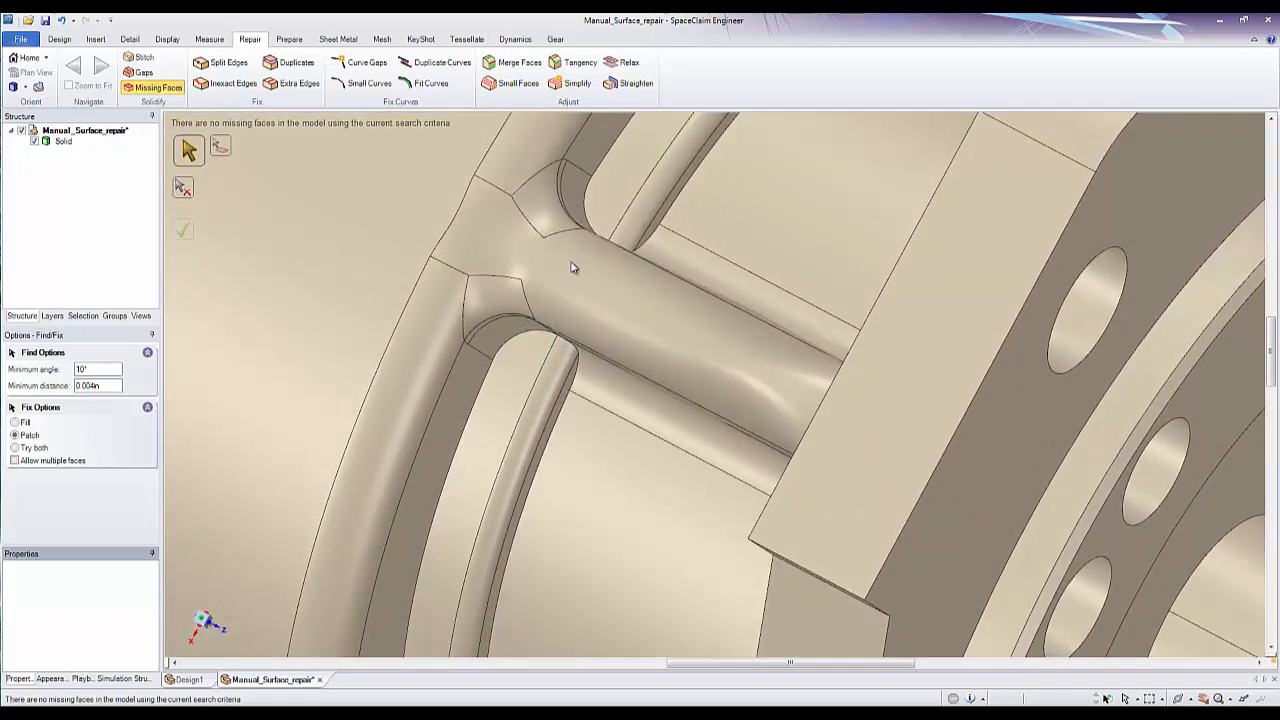
pyautogui.moveTo(573, 267); pyautogui.dragTo(567, 133)
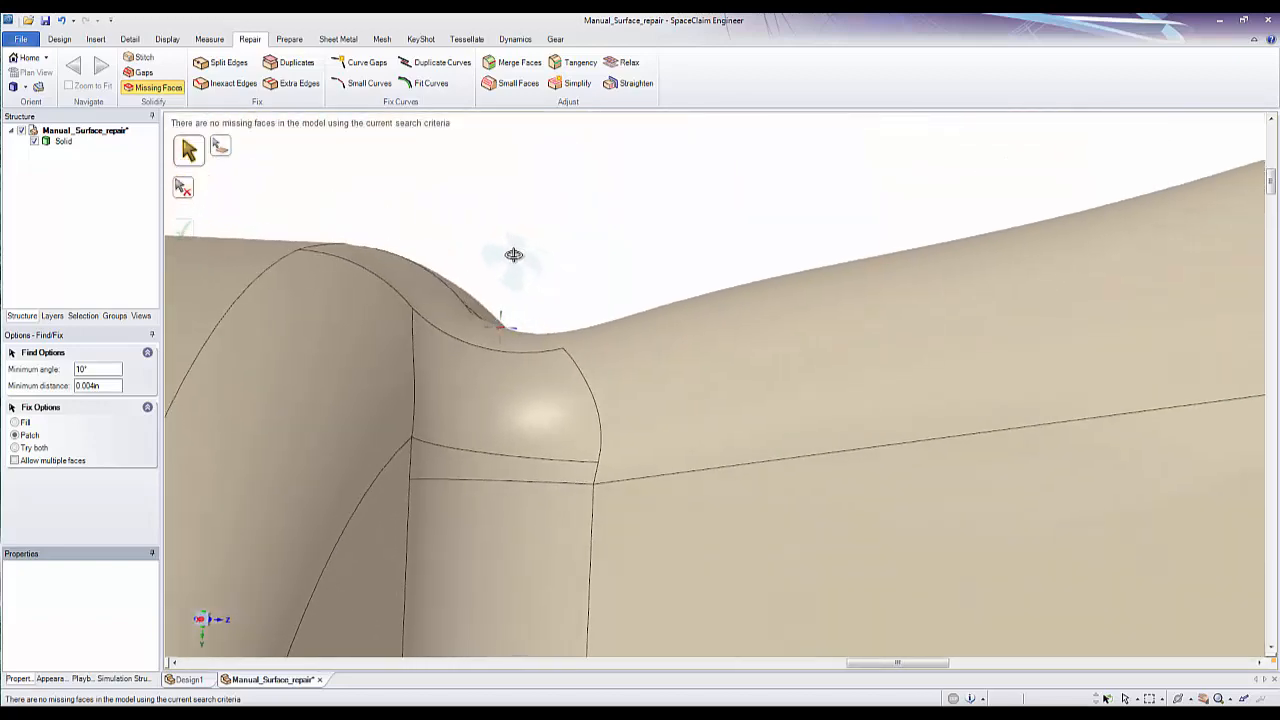
pyautogui.moveTo(513, 255); pyautogui.dragTo(668, 238)
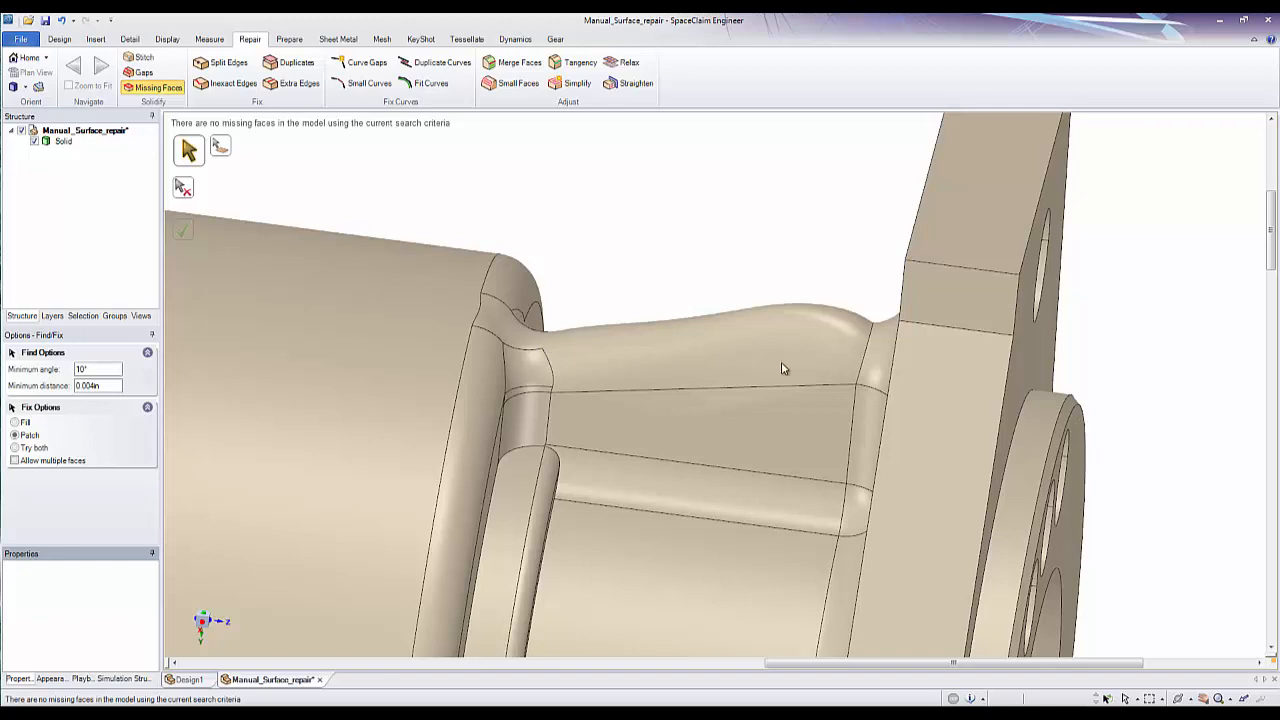
pyautogui.moveTo(544, 190)
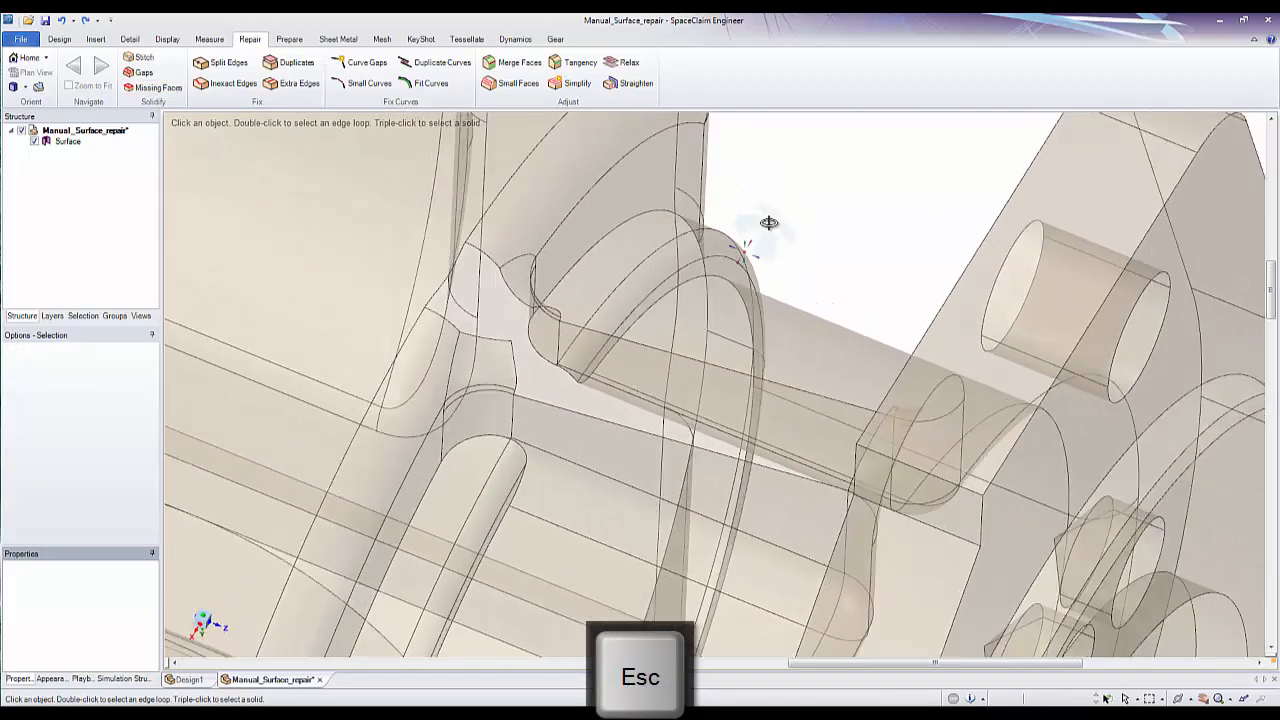
# - Preview a blend between the two opposite open edges of the four-sided gap
pyautogui.click(59, 39)
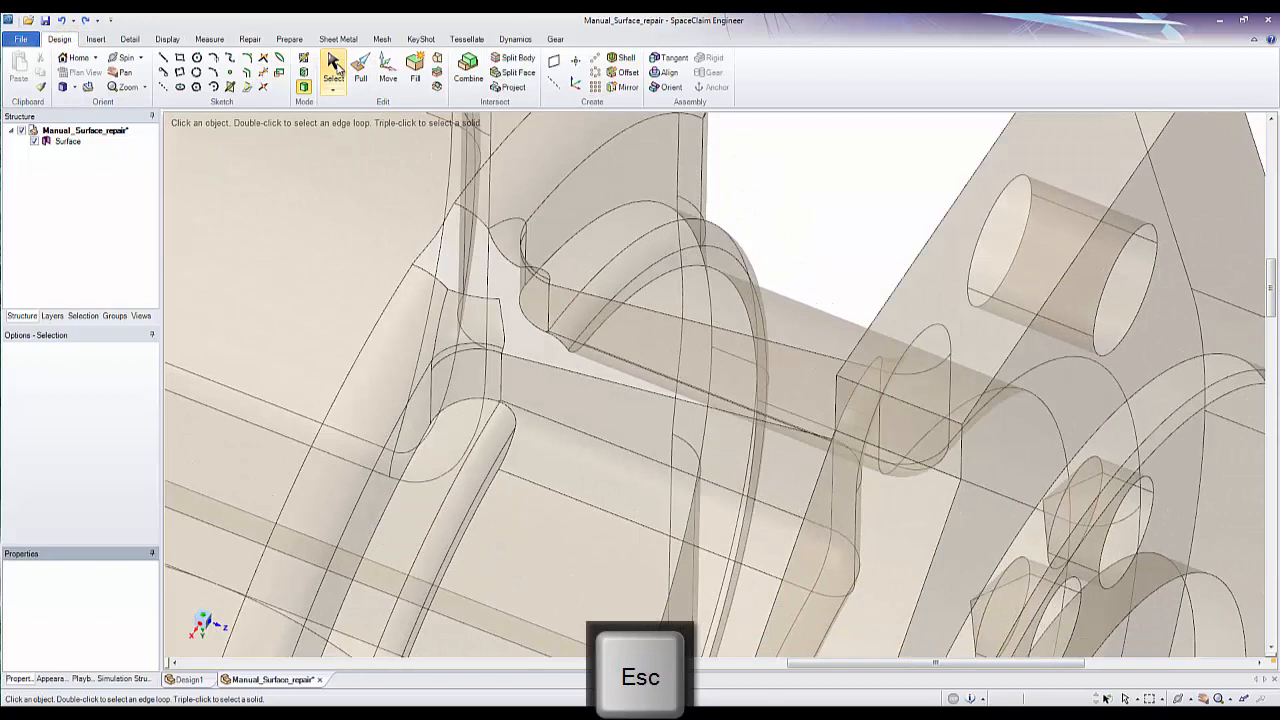
pyautogui.moveTo(436, 67)
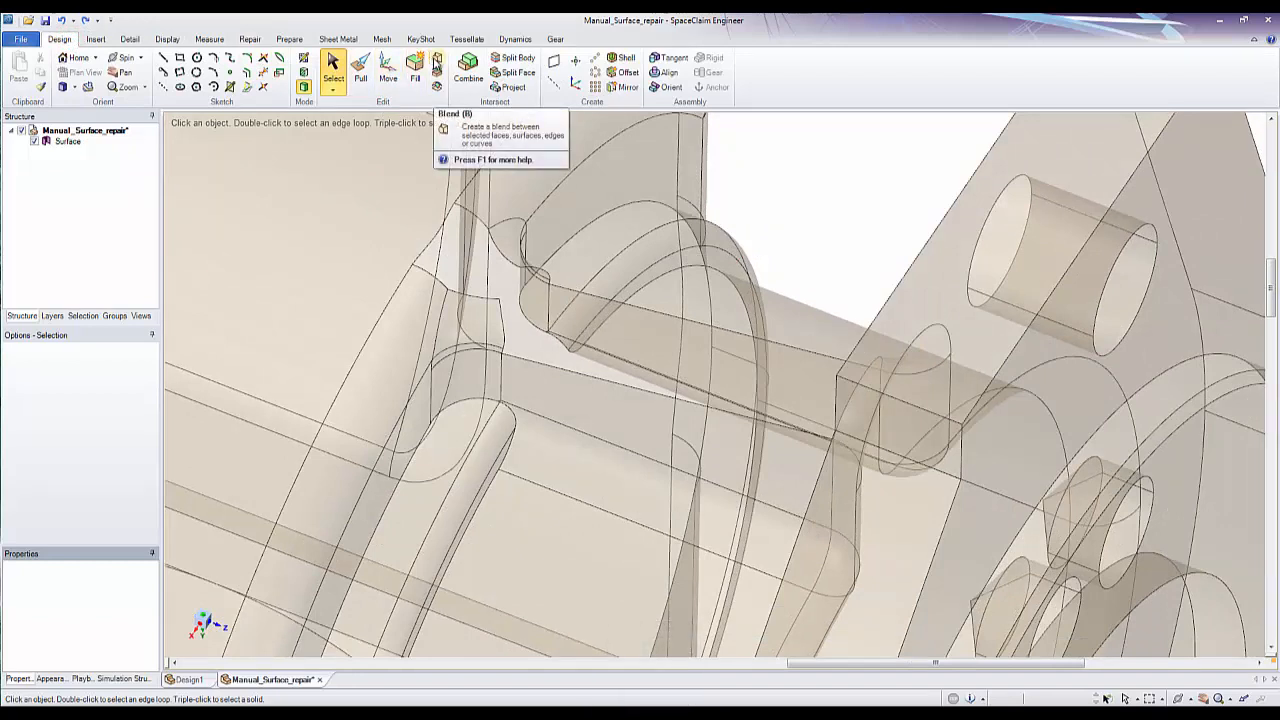
pyautogui.moveTo(415, 67)
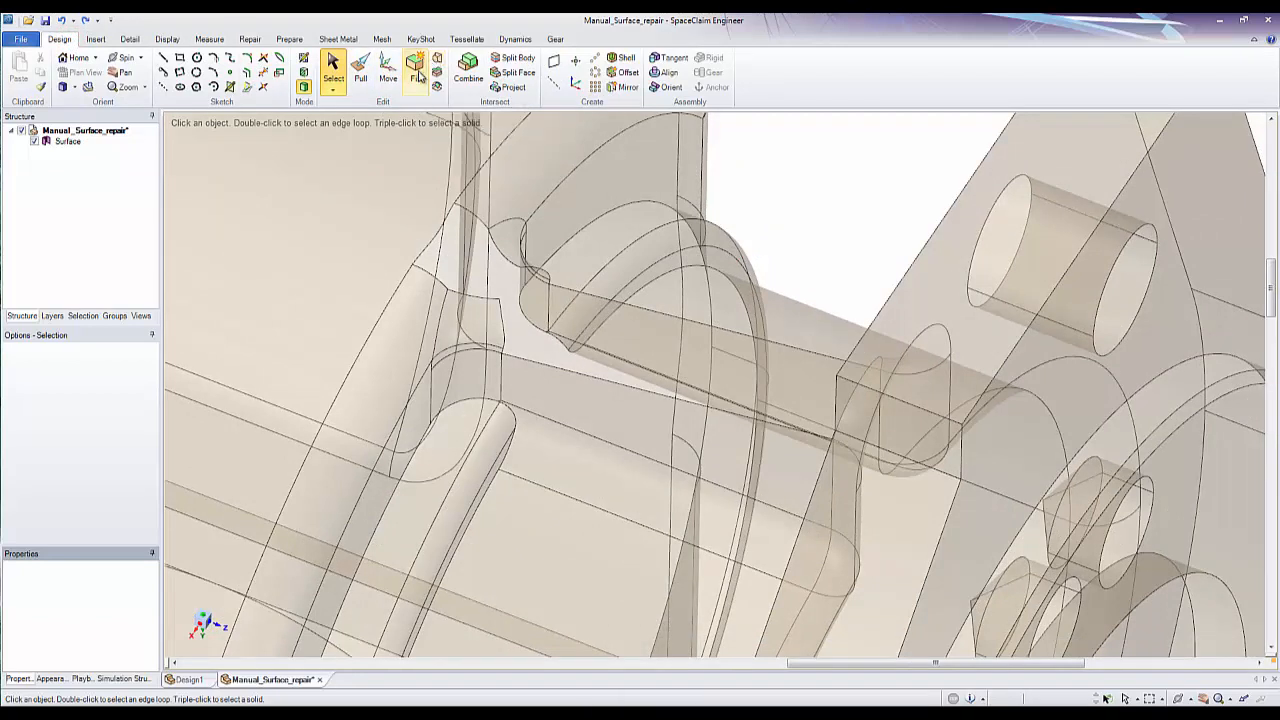
pyautogui.moveTo(415, 71)
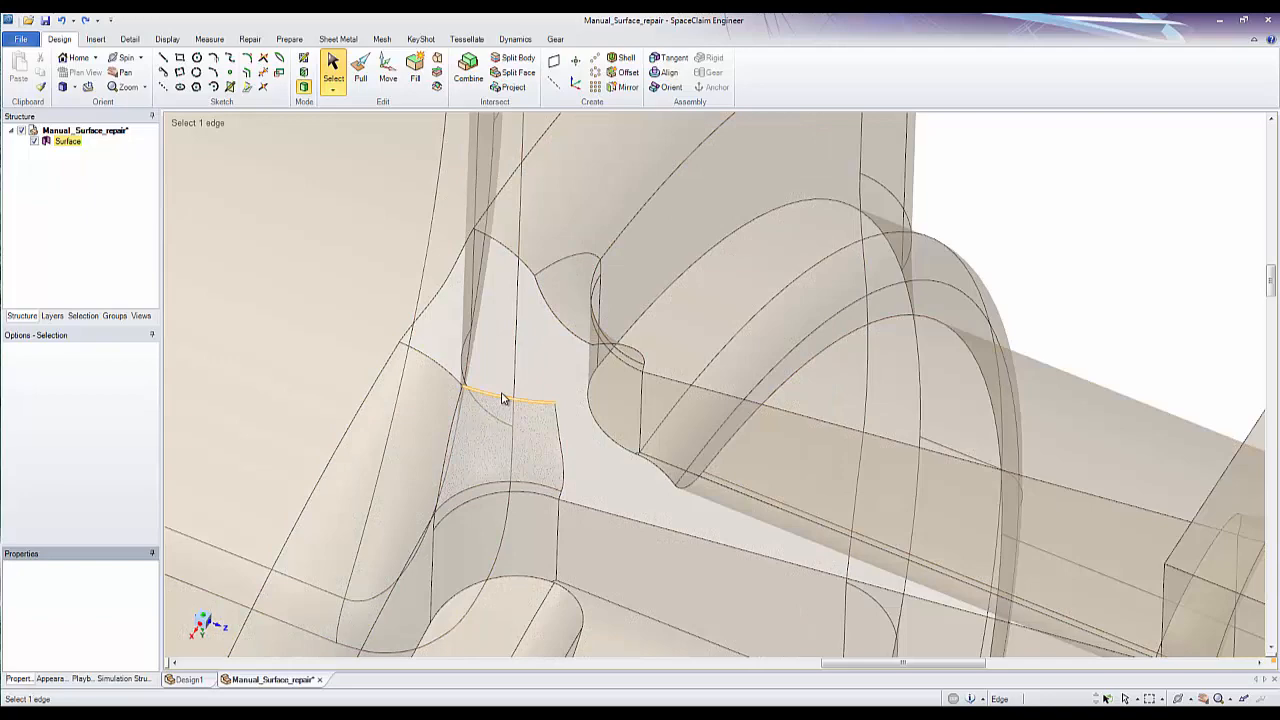
pyautogui.click(515, 400)
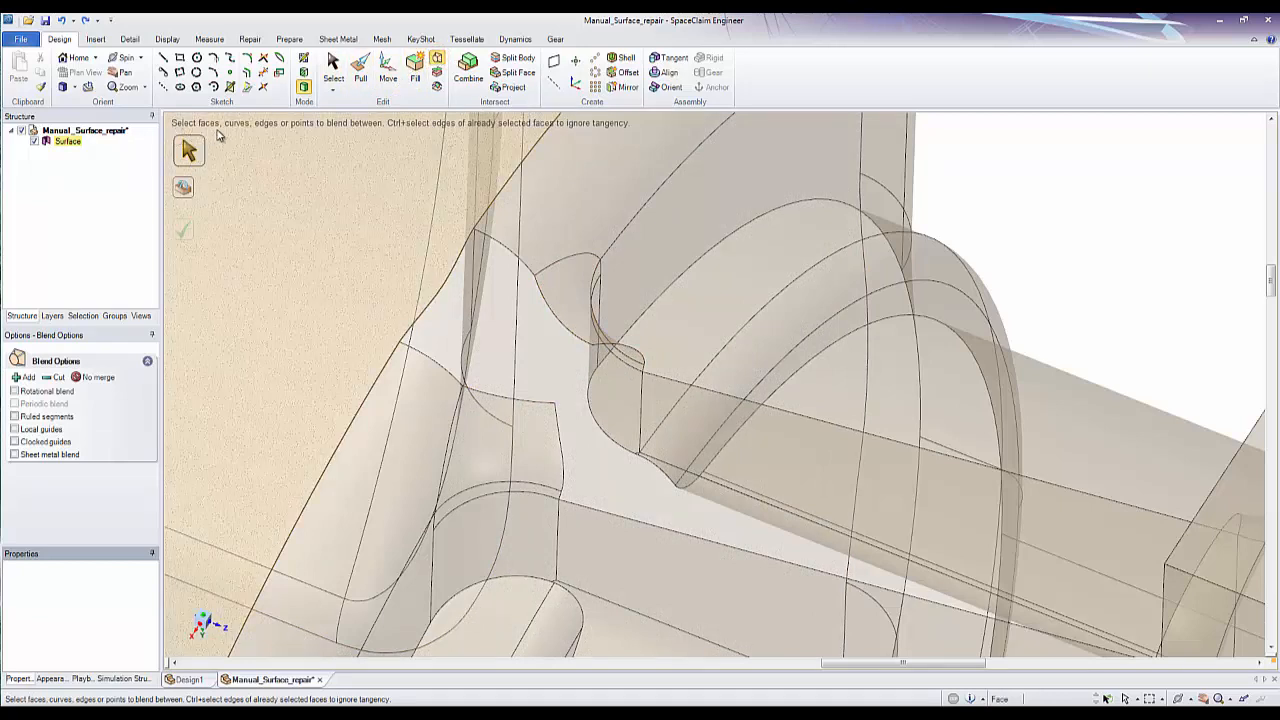
pyautogui.moveTo(430, 150)
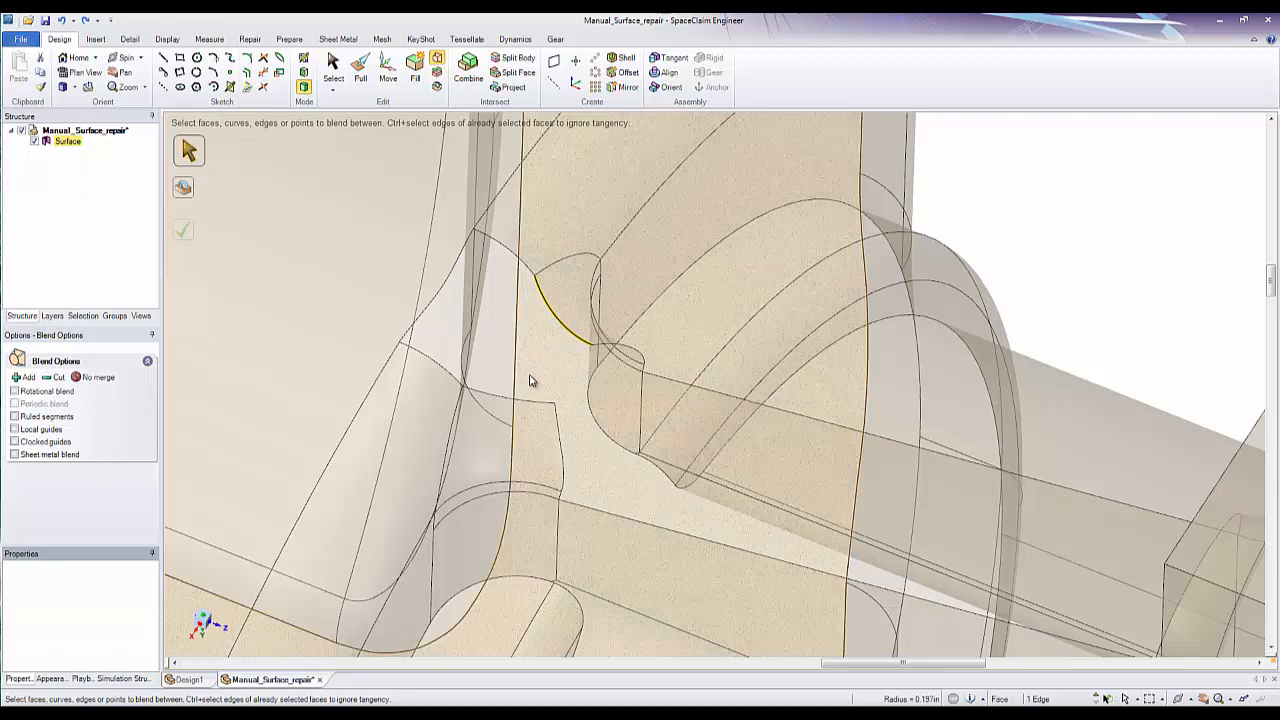
pyautogui.click(520, 402)
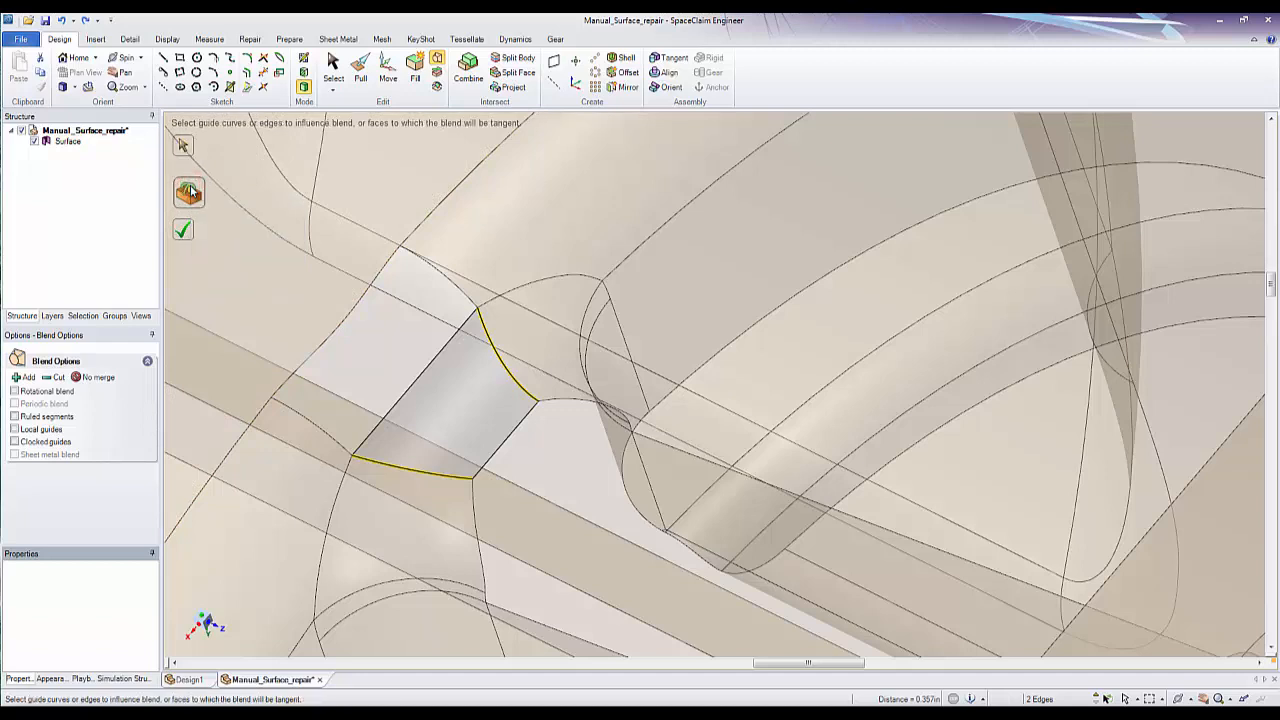
pyautogui.click(540, 340)
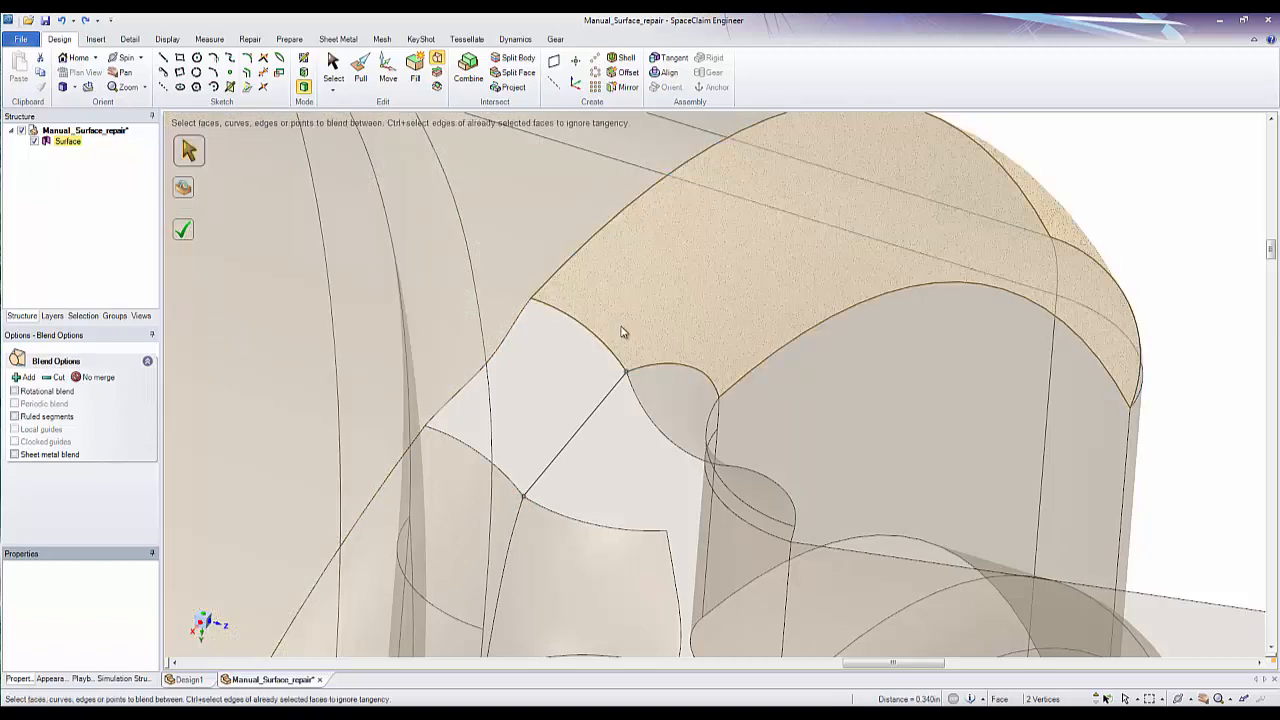
# - Create the blend patch guided by the curved edge and a second guide curve
pyautogui.click(660, 375)
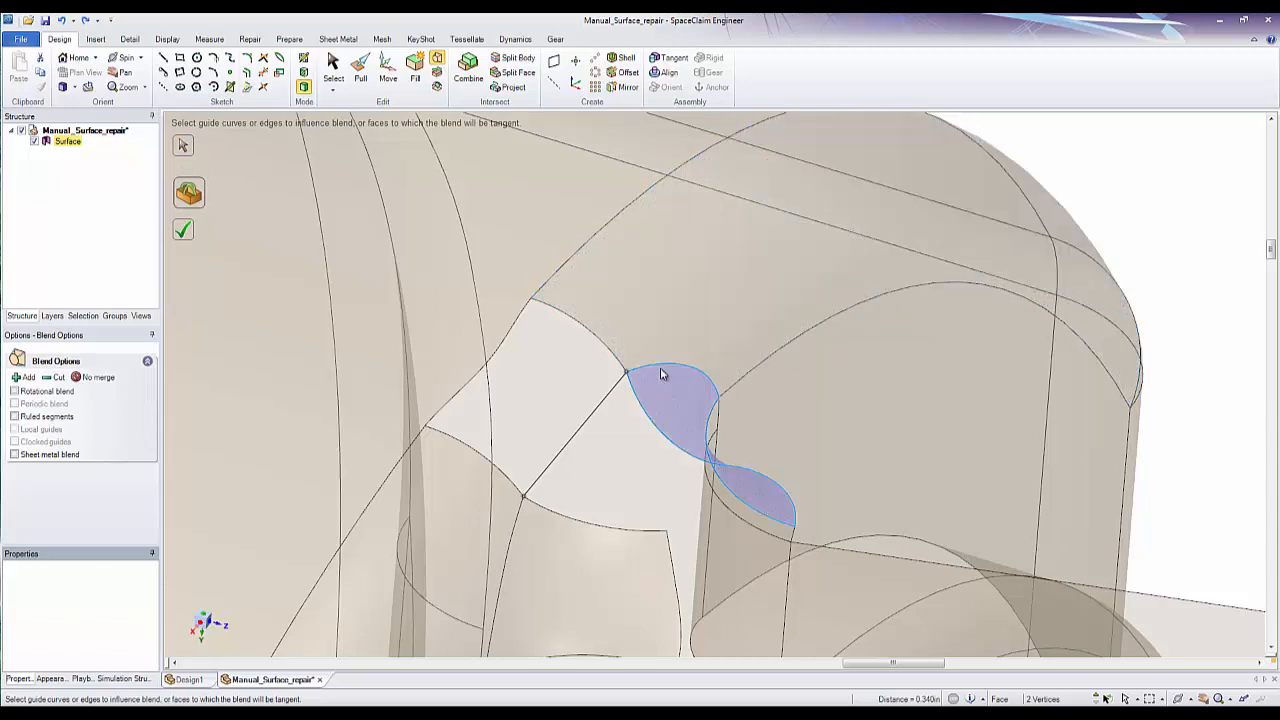
pyautogui.click(660, 370)
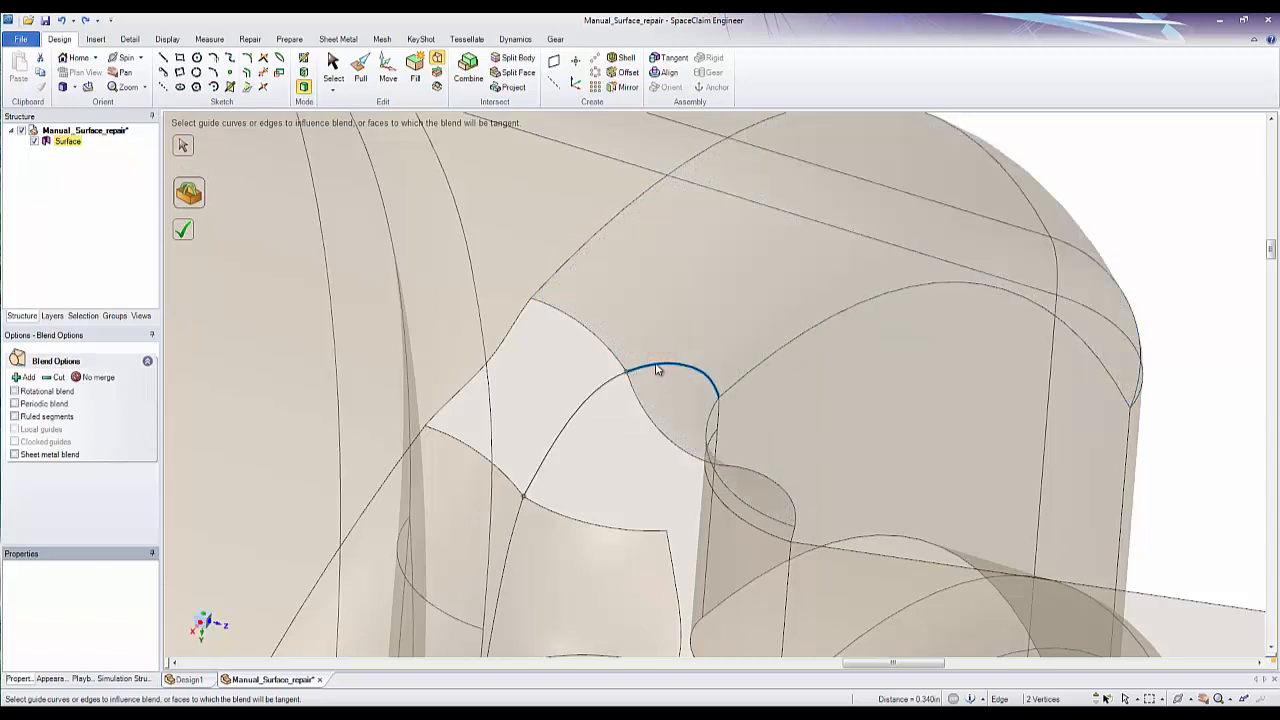
pyautogui.click(520, 540)
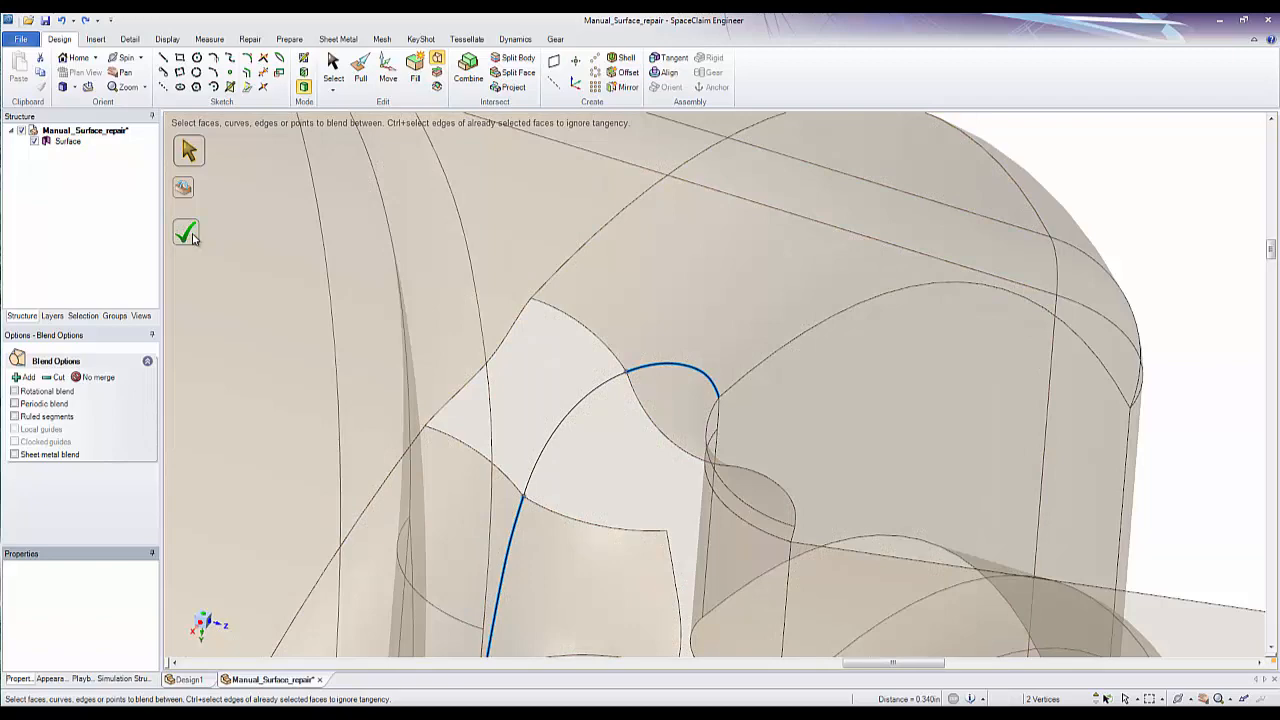
pyautogui.click(186, 232)
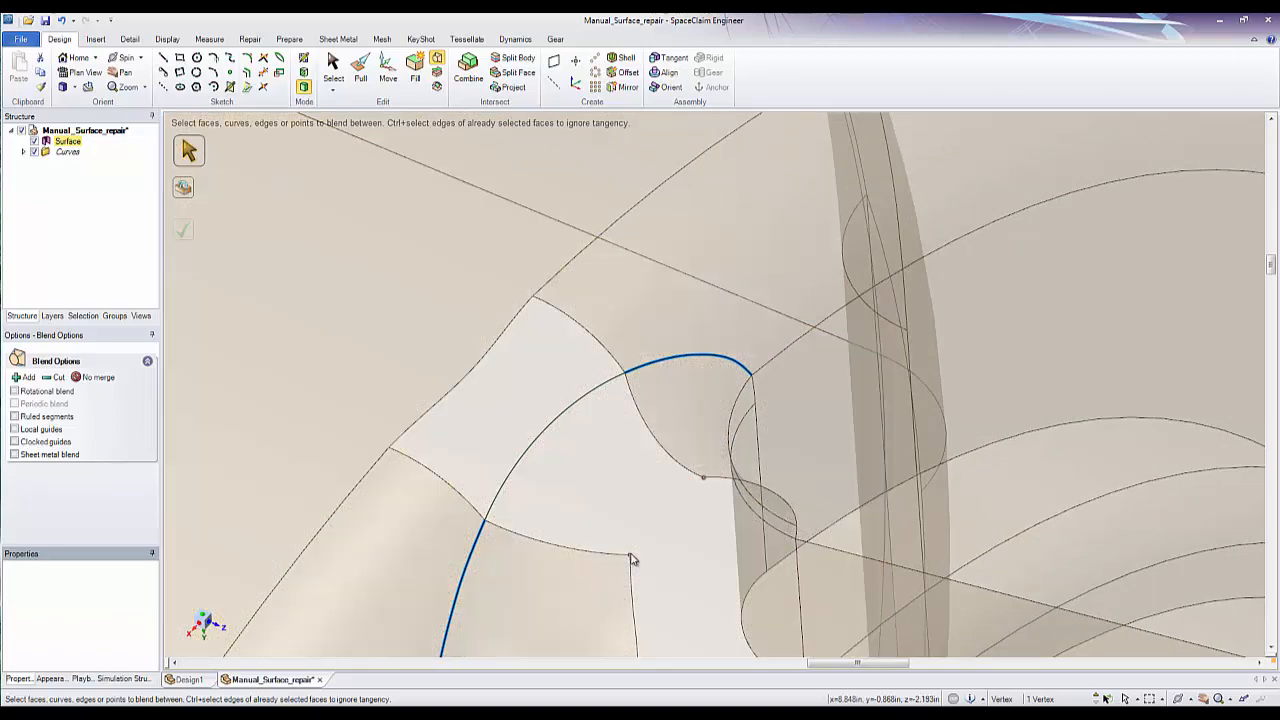
# - Blend a second patch across the gap bounded by the selected curve
pyautogui.click(632, 558)
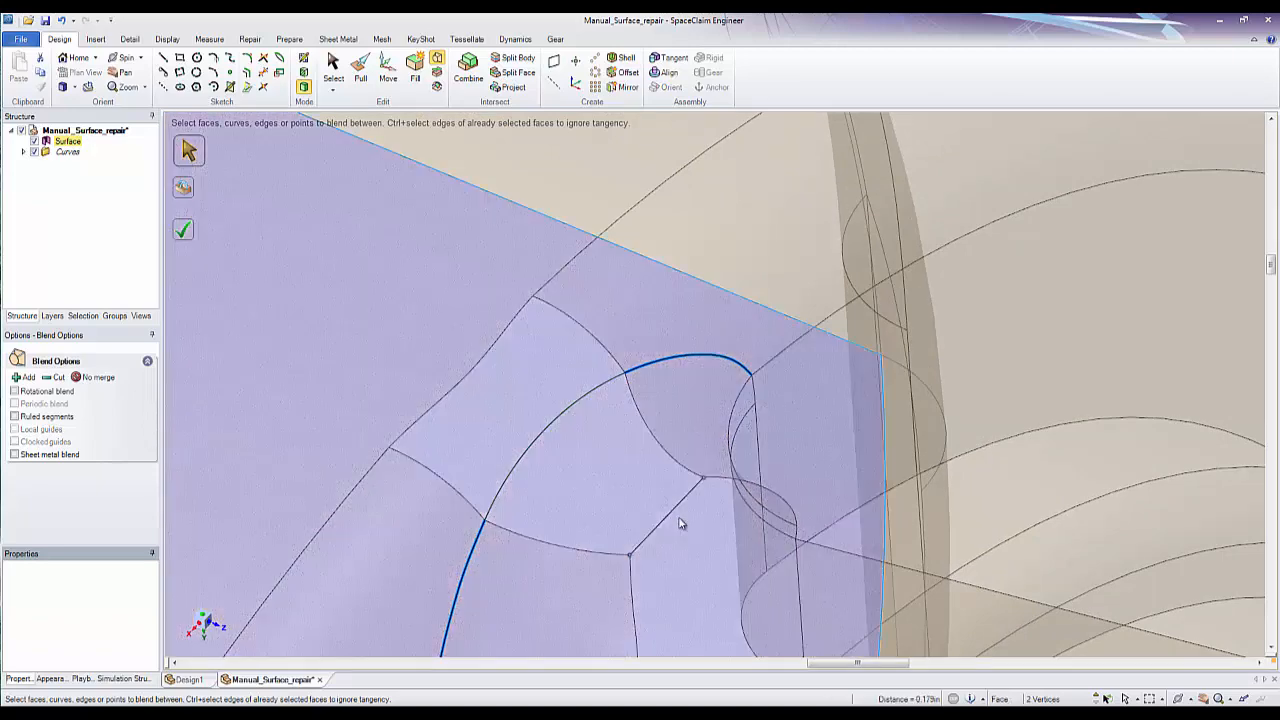
pyautogui.click(183, 190)
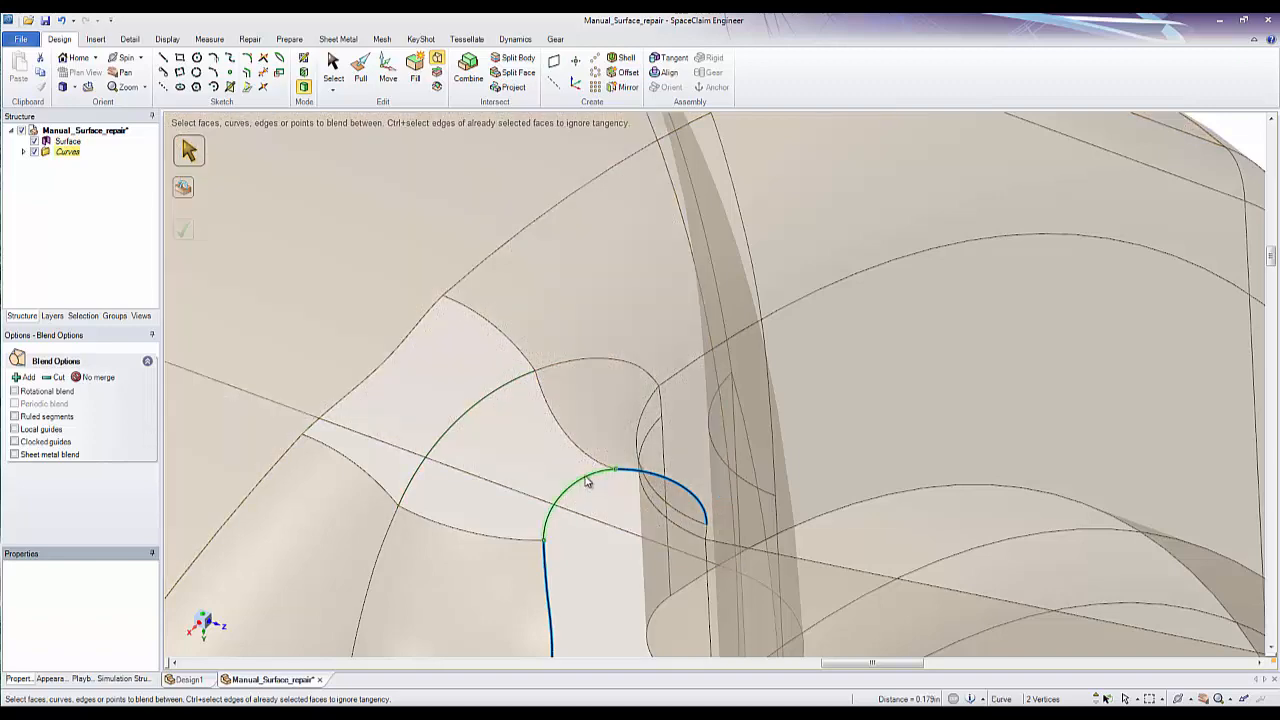
pyautogui.click(580, 450)
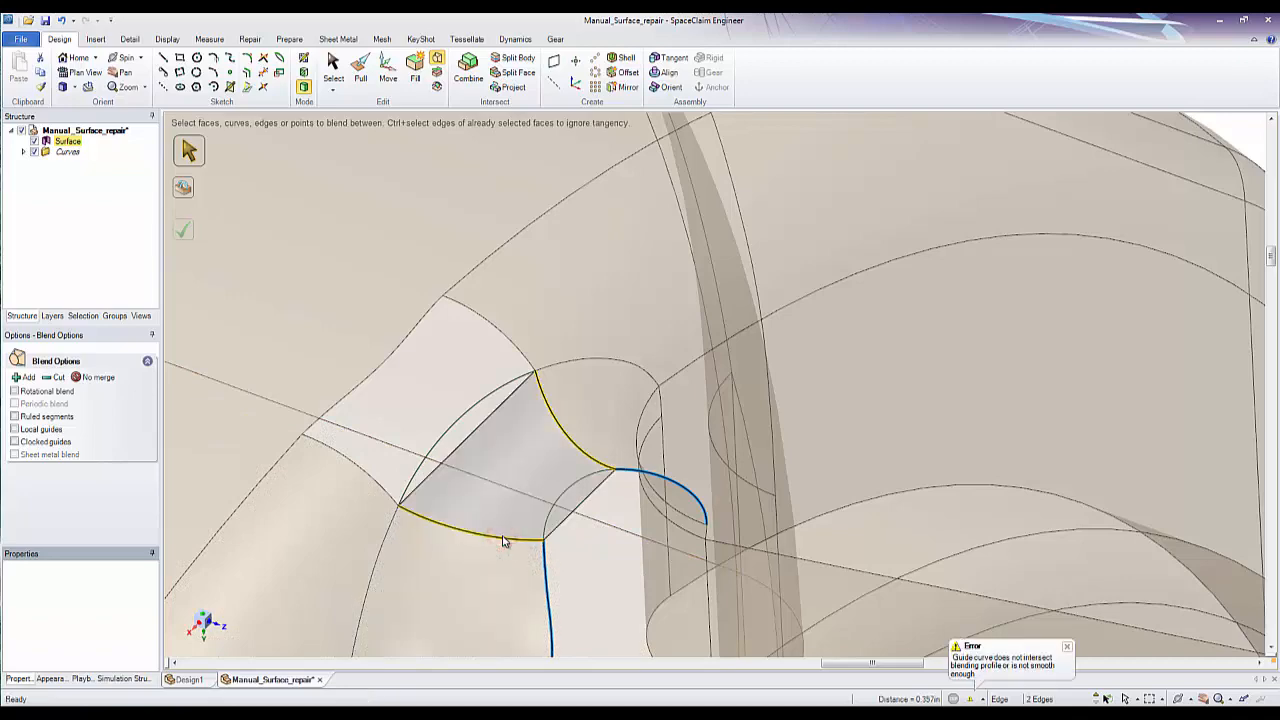
pyautogui.click(557, 497)
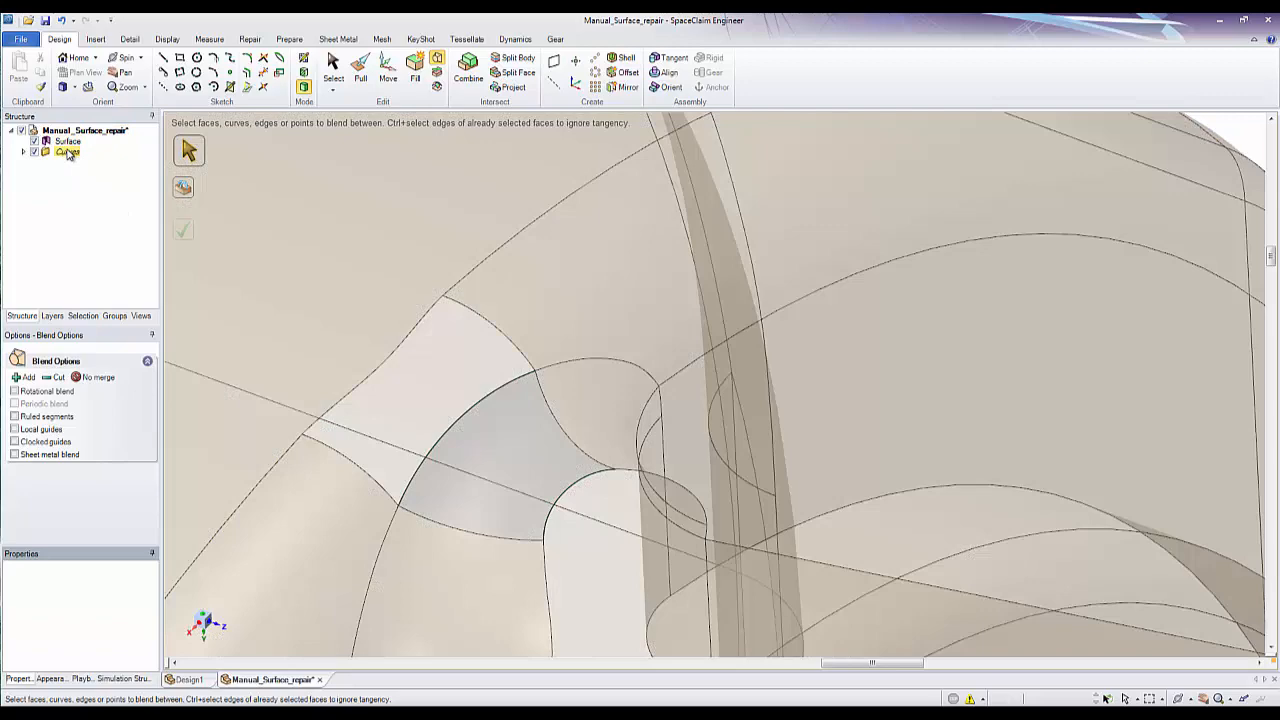
# - Delete the leftover Curves group from the Structure tree
pyautogui.rightClick(67, 152)
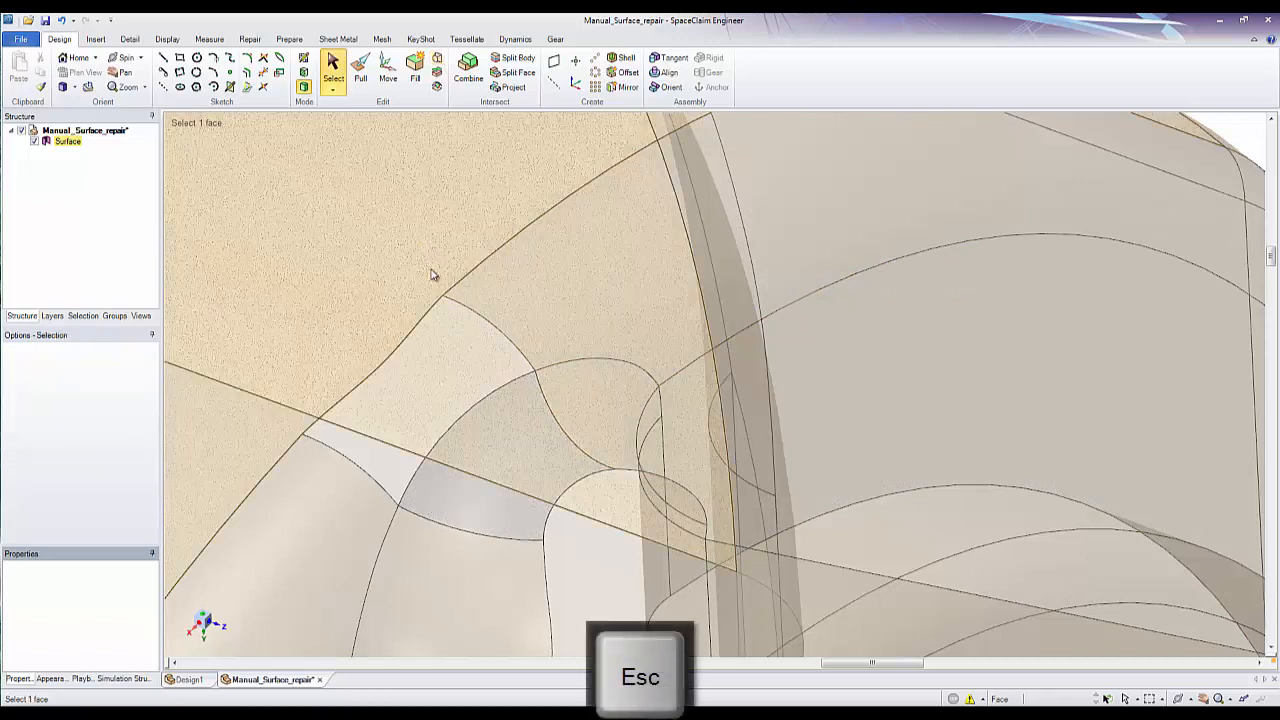
pyautogui.click(415, 72)
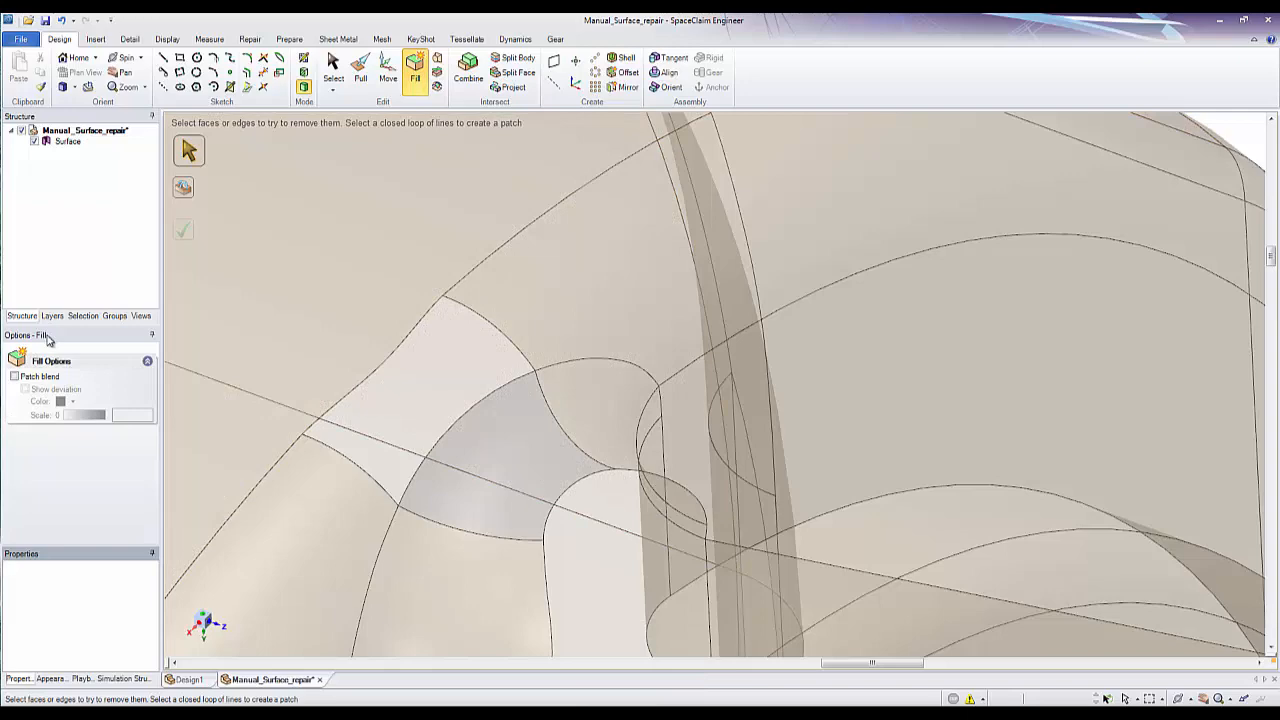
# - Fill the patched area with Patch blend enabled for a smooth merge
pyautogui.click(15, 375)
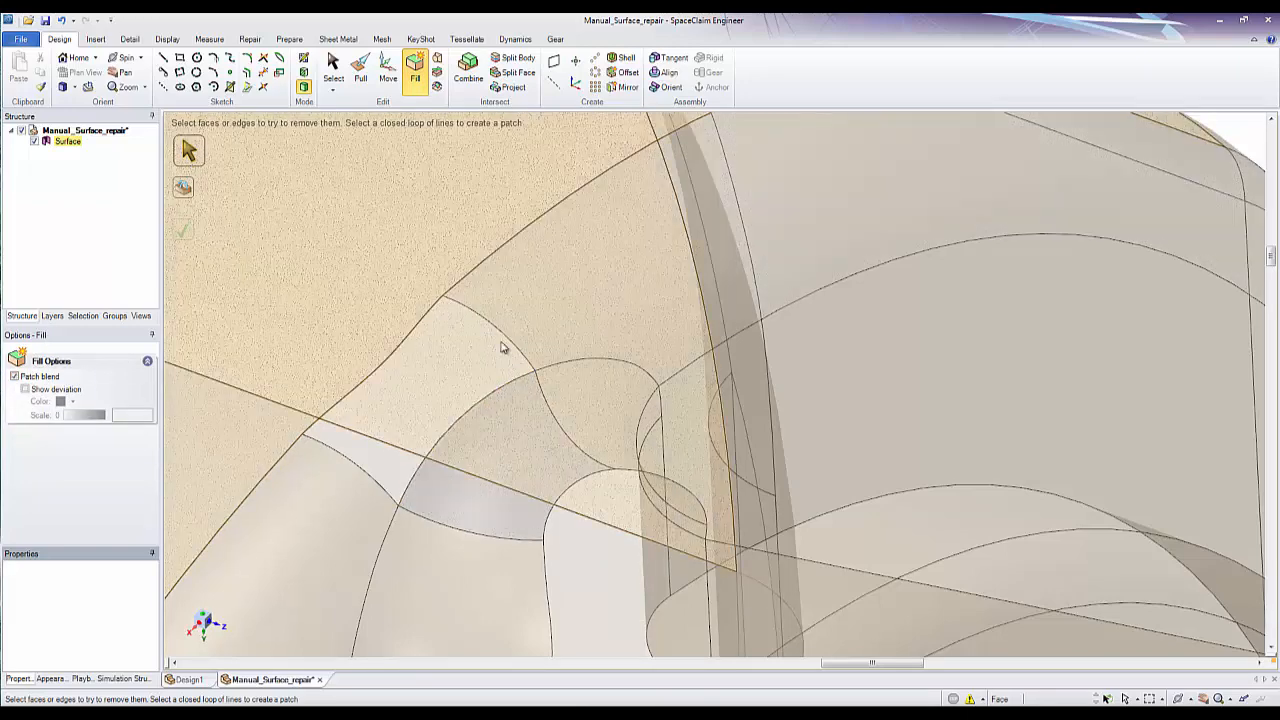
pyautogui.click(490, 330)
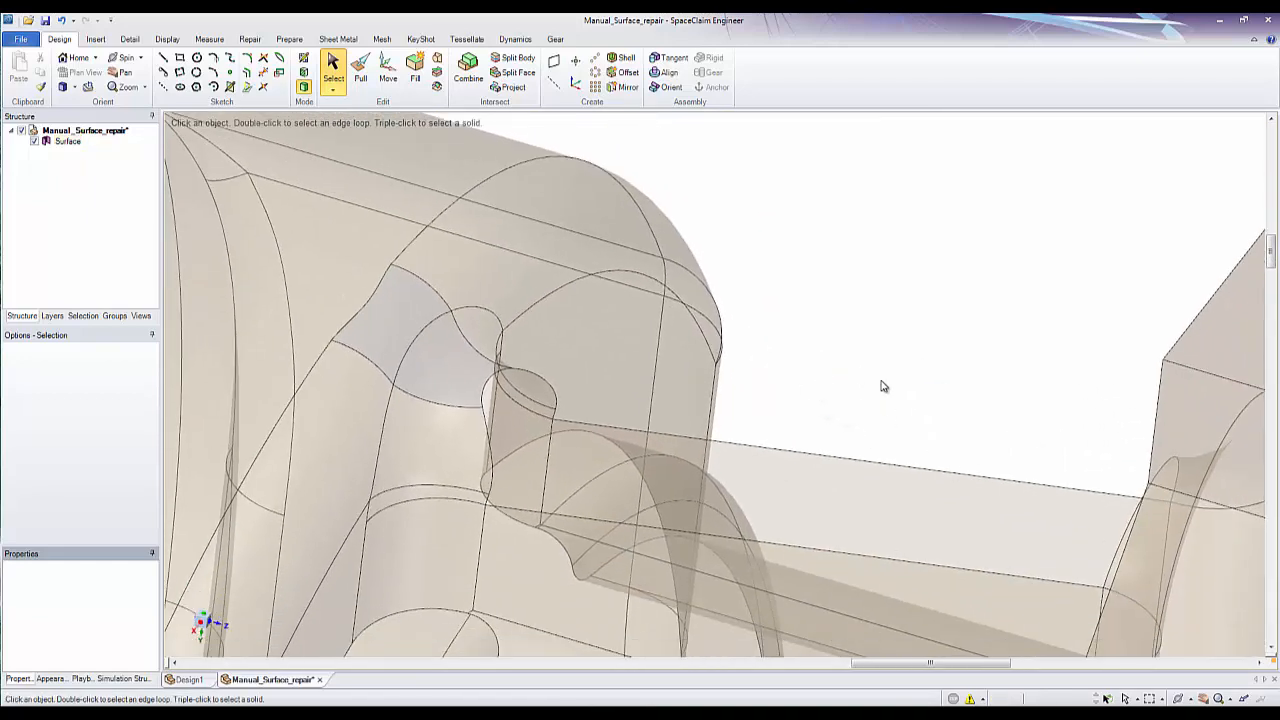
# - Select the strip's long upper and lower edges and start a blend between them
pyautogui.click(750, 452)
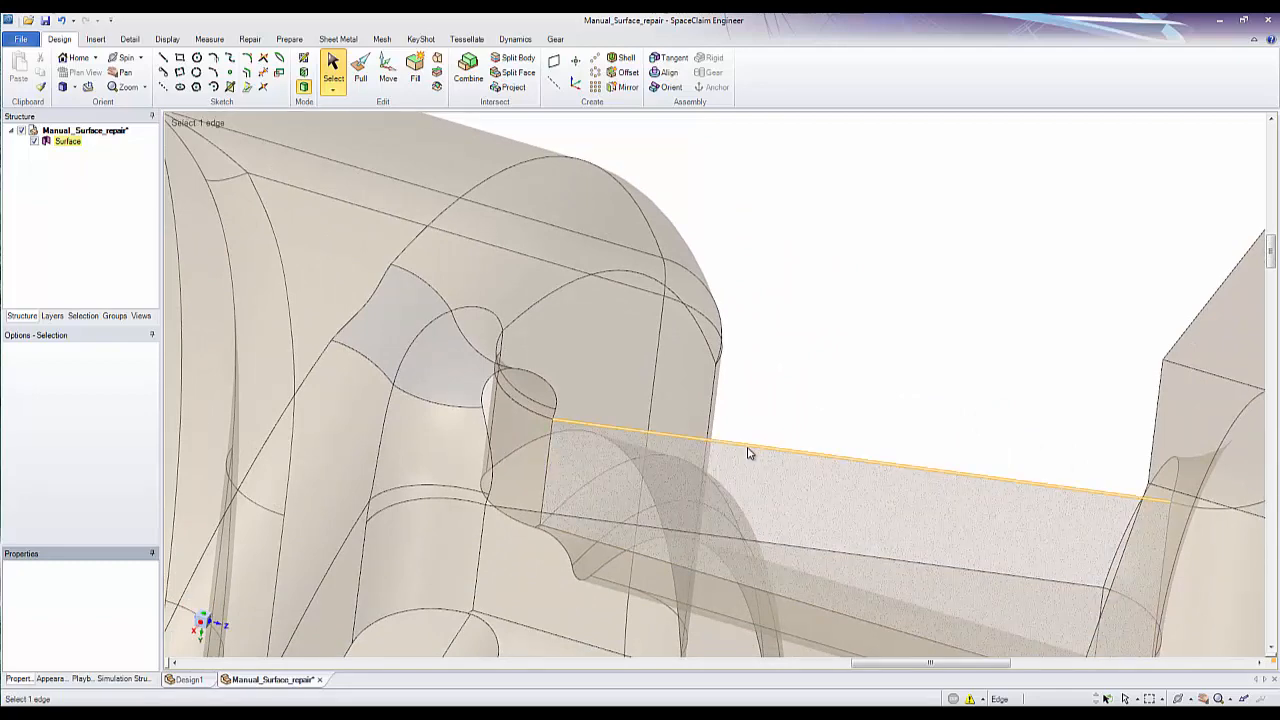
pyautogui.click(717, 538)
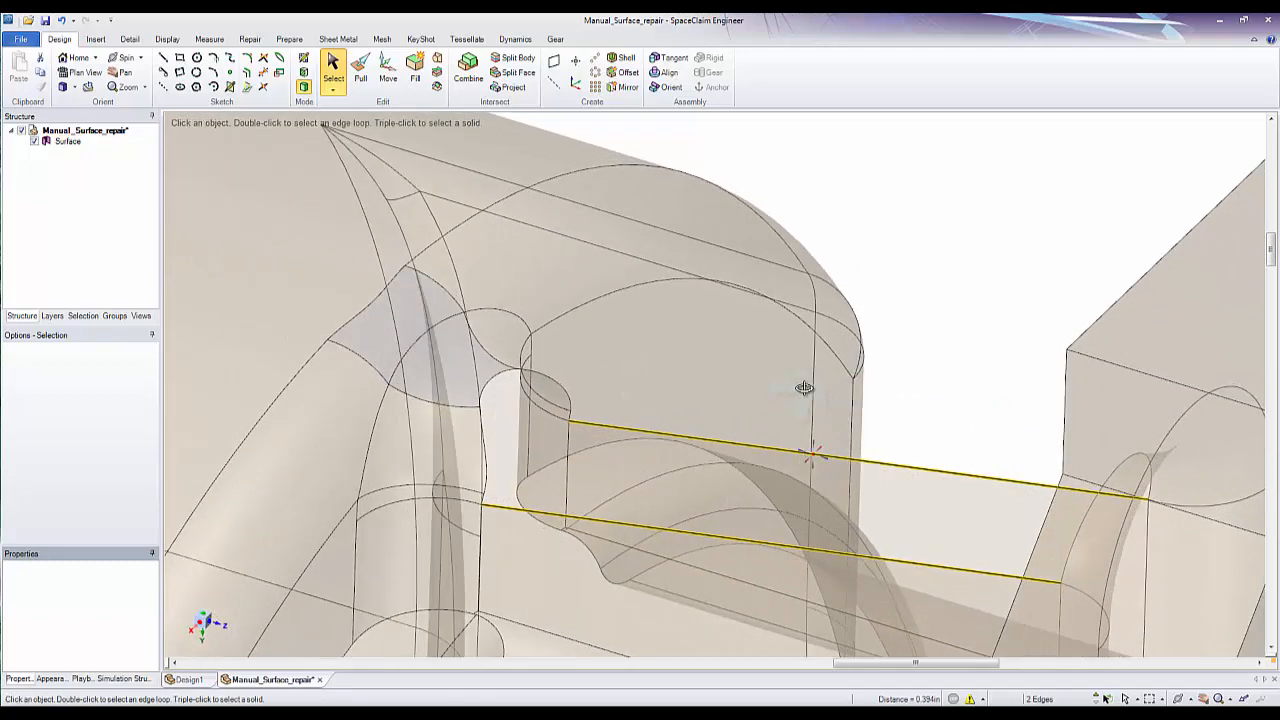
pyautogui.click(414, 71)
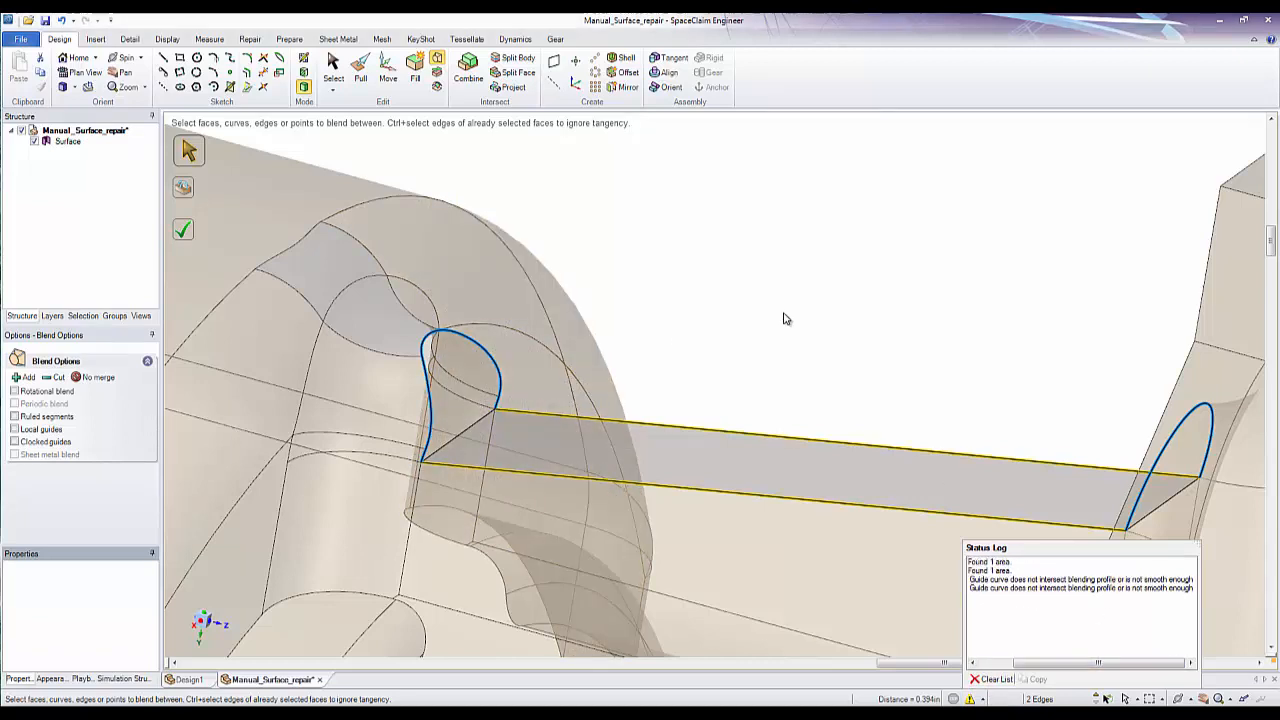
pyautogui.moveTo(741, 368)
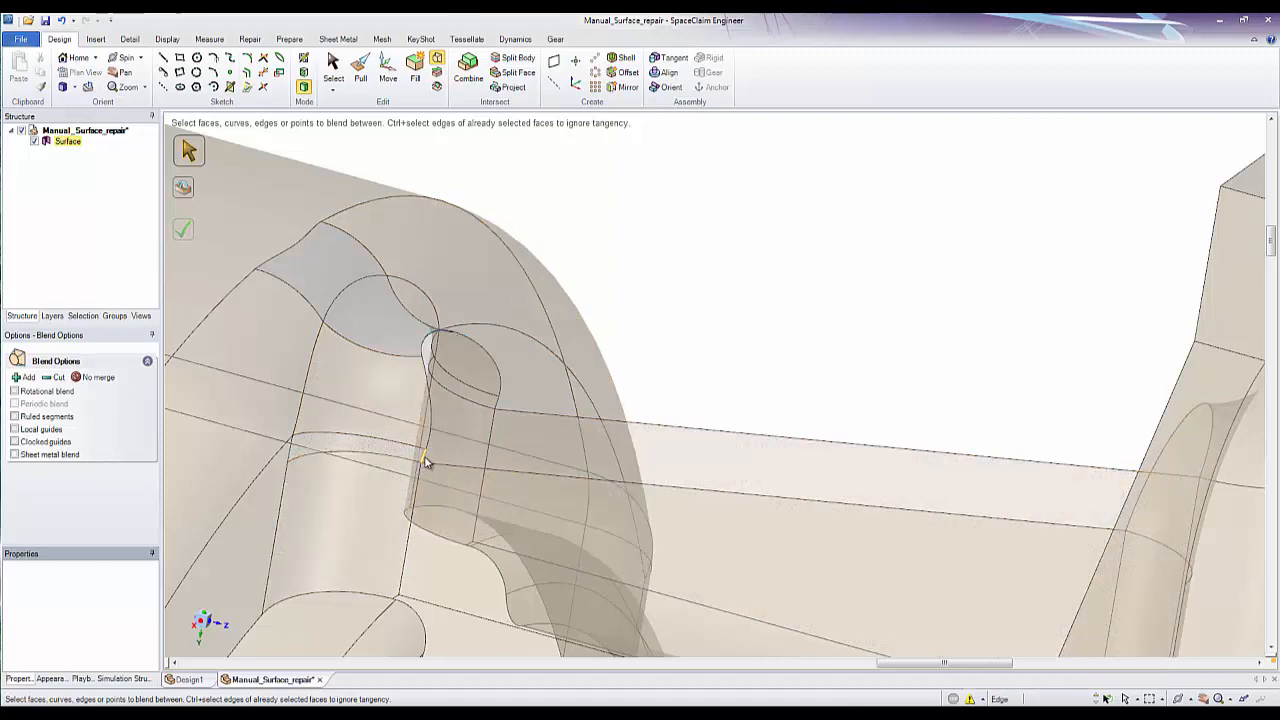
# - Blend the strip from the housing-end profile, tangent to the neighbouring face
pyautogui.click(427, 460)
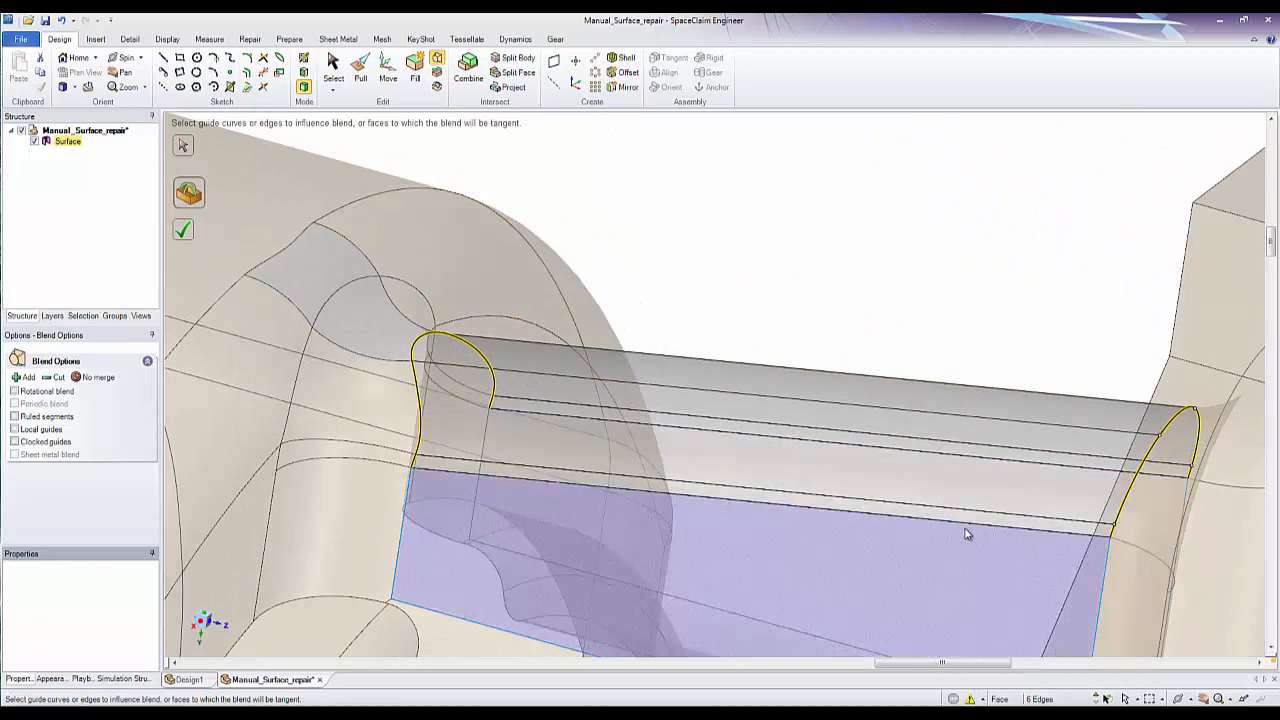
pyautogui.click(910, 495)
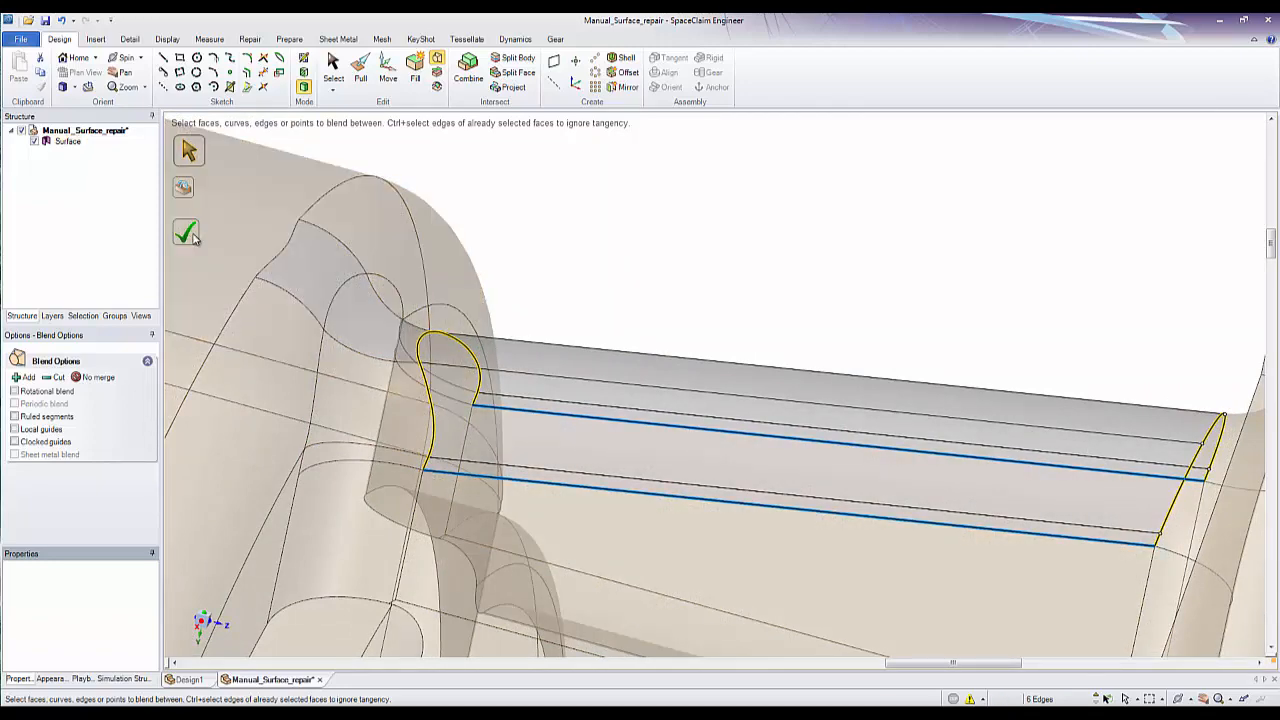
pyautogui.click(184, 231)
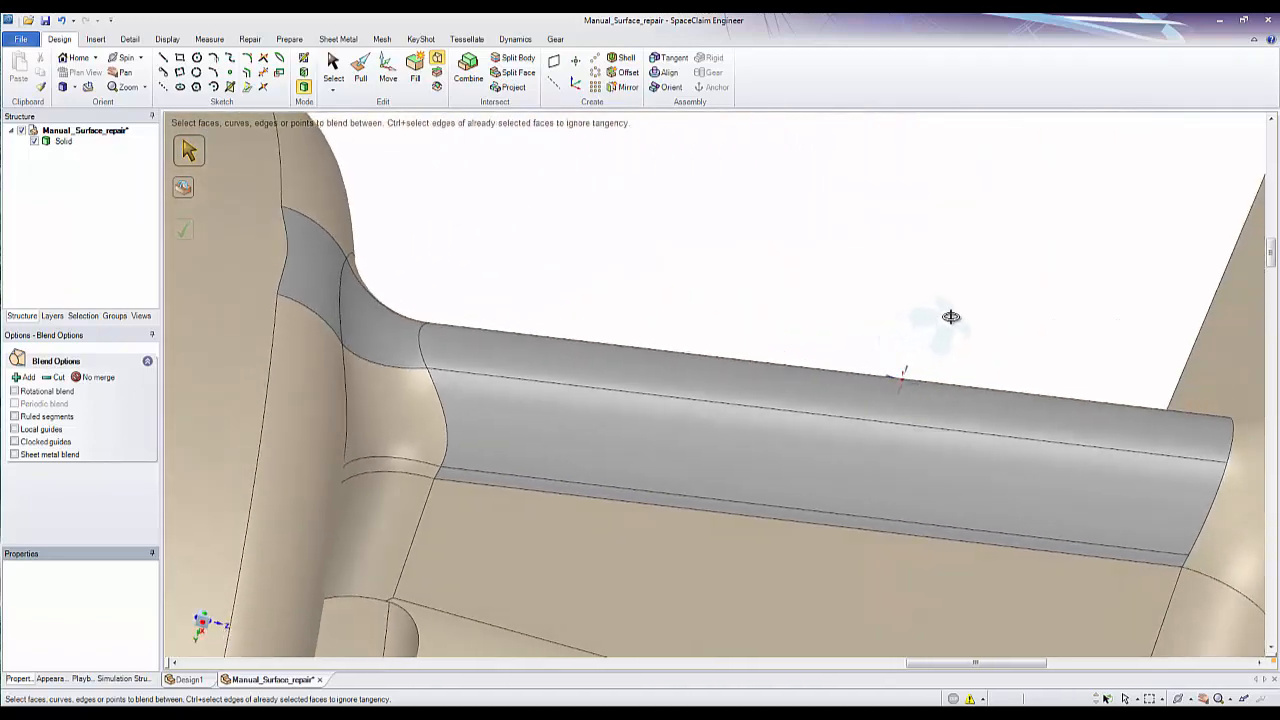
pyautogui.moveTo(950, 317); pyautogui.dragTo(878, 417)
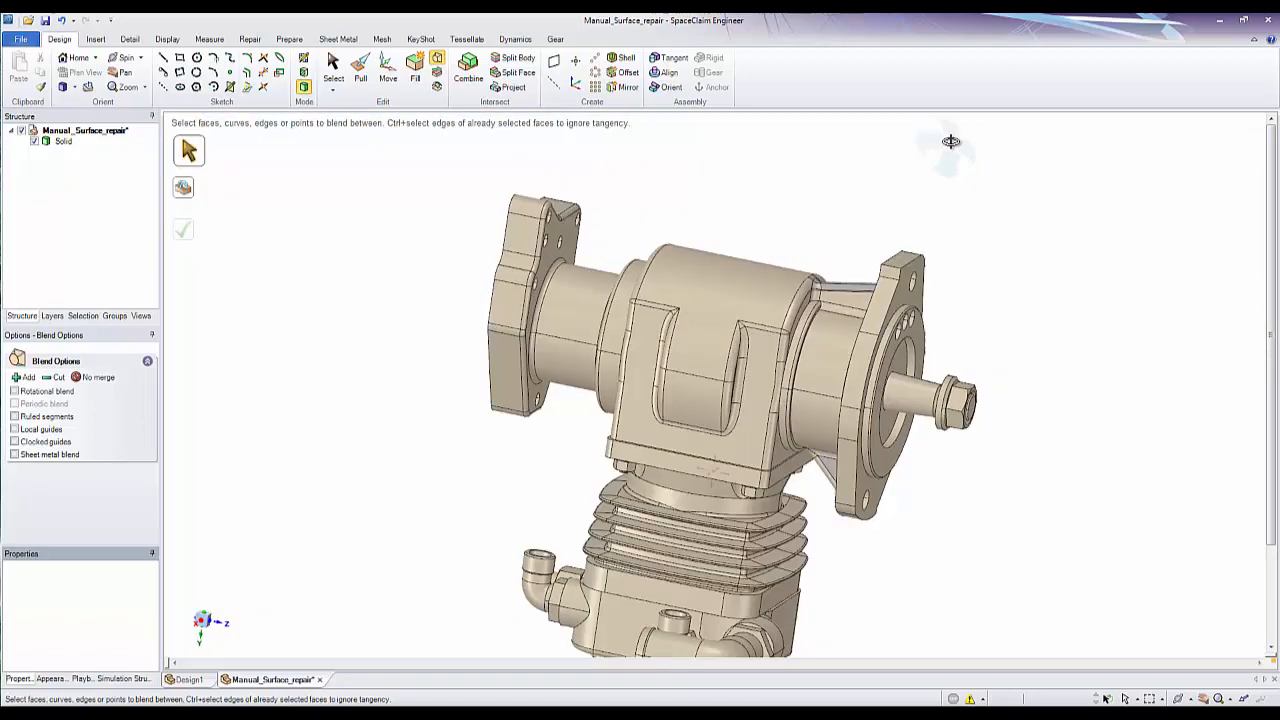
pyautogui.moveTo(950, 140); pyautogui.dragTo(820, 180)
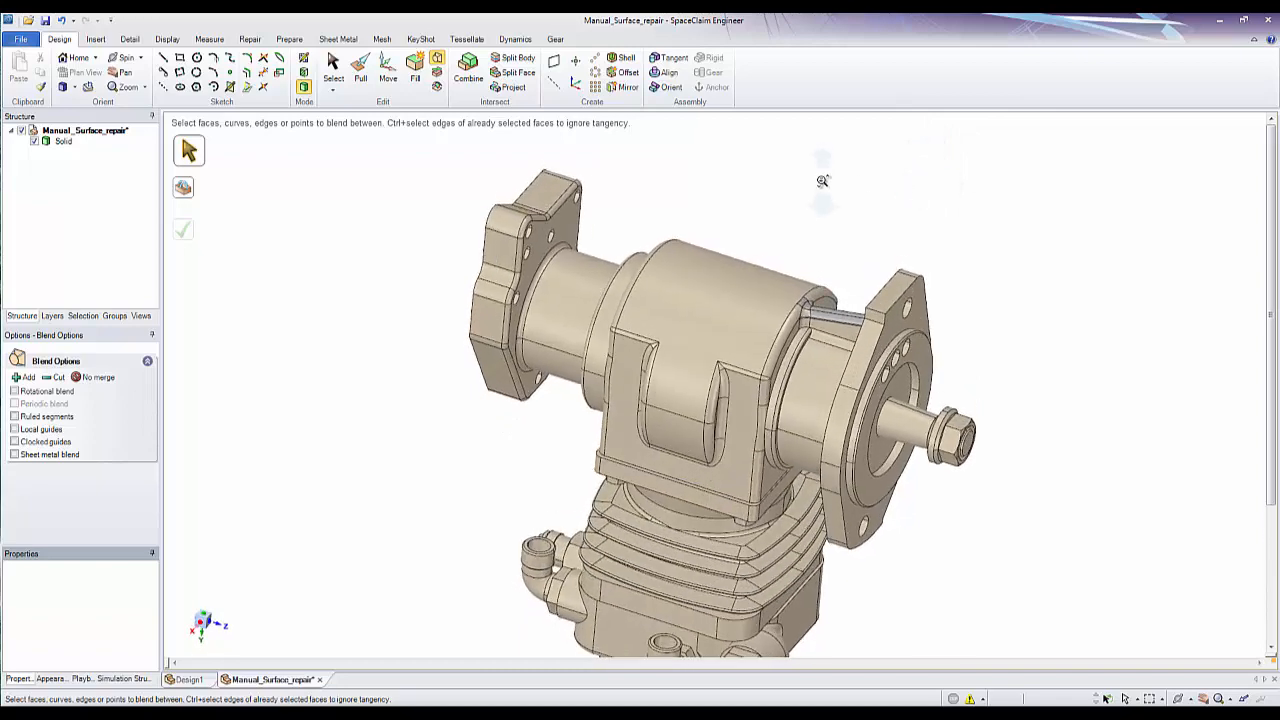